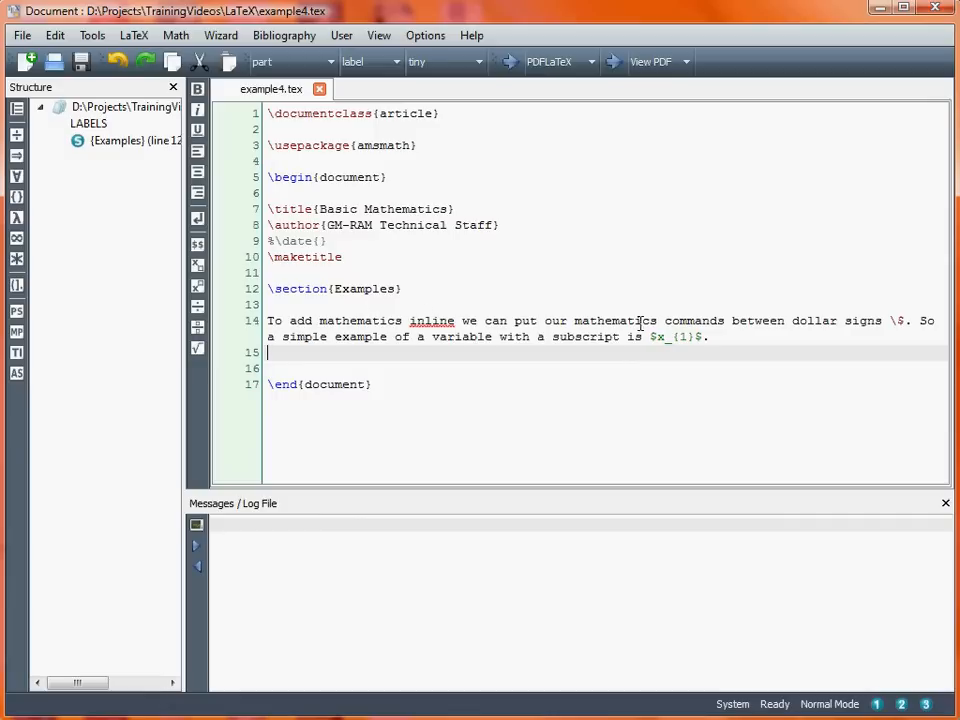
mouse_move(900, 312)
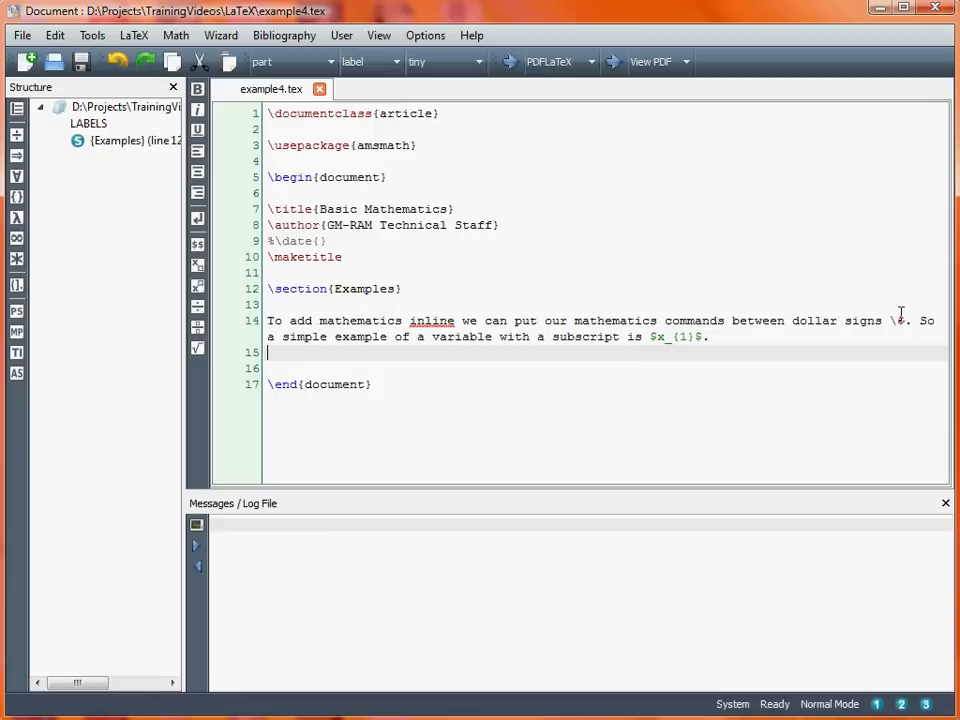
mouse_move(884, 320)
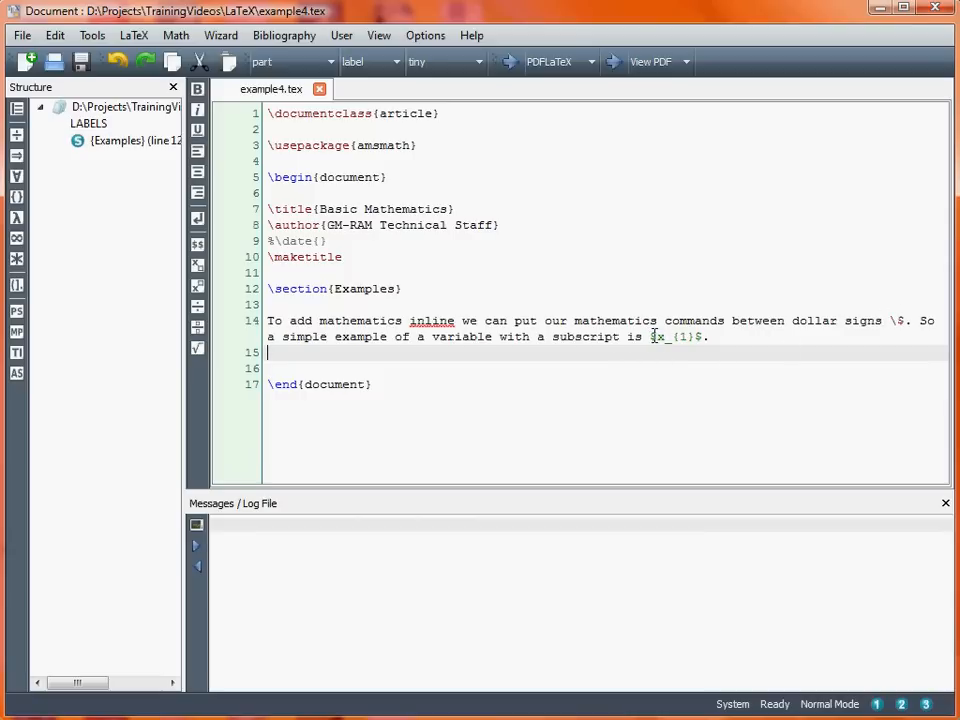
Step: Run the PDFLaTeX quick build on example4.tex and confirm it exits normally
double_click(670, 336)
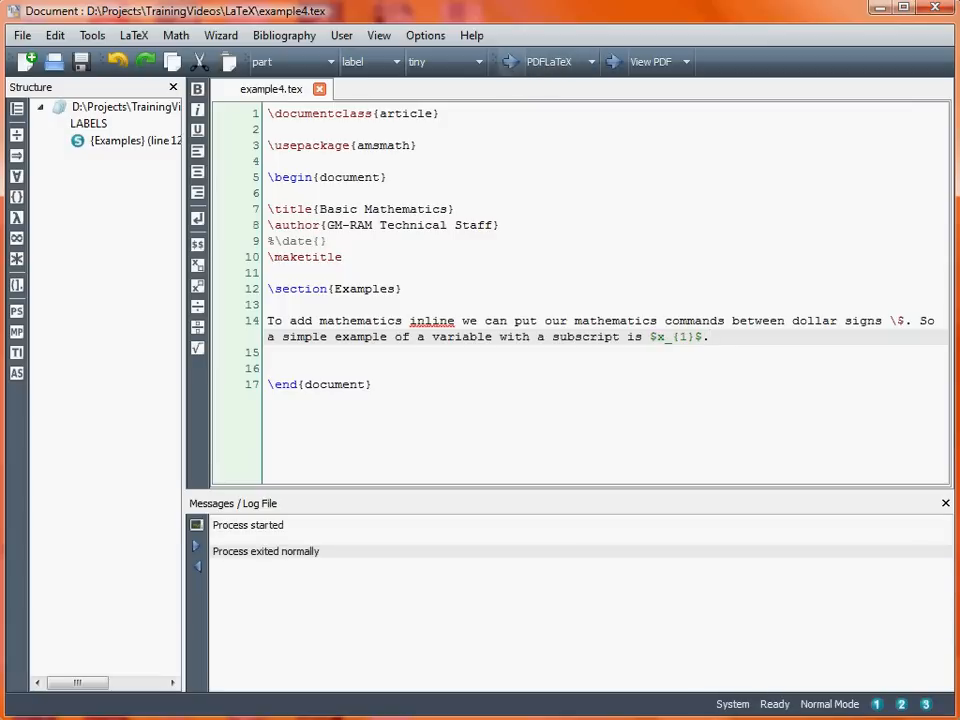
left_click(650, 60)
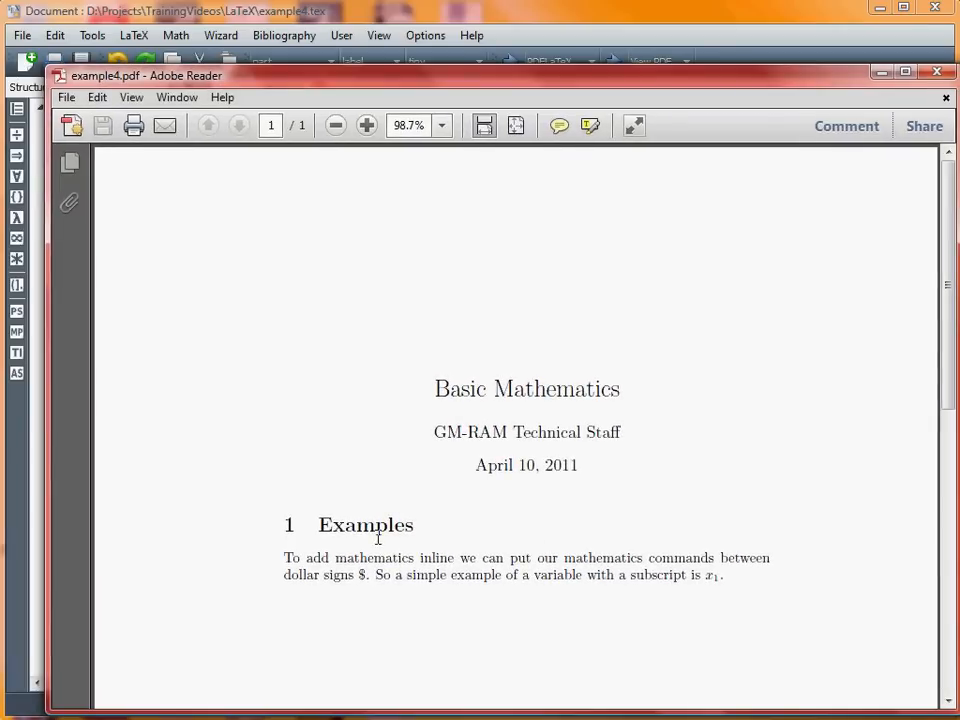
mouse_move(716, 590)
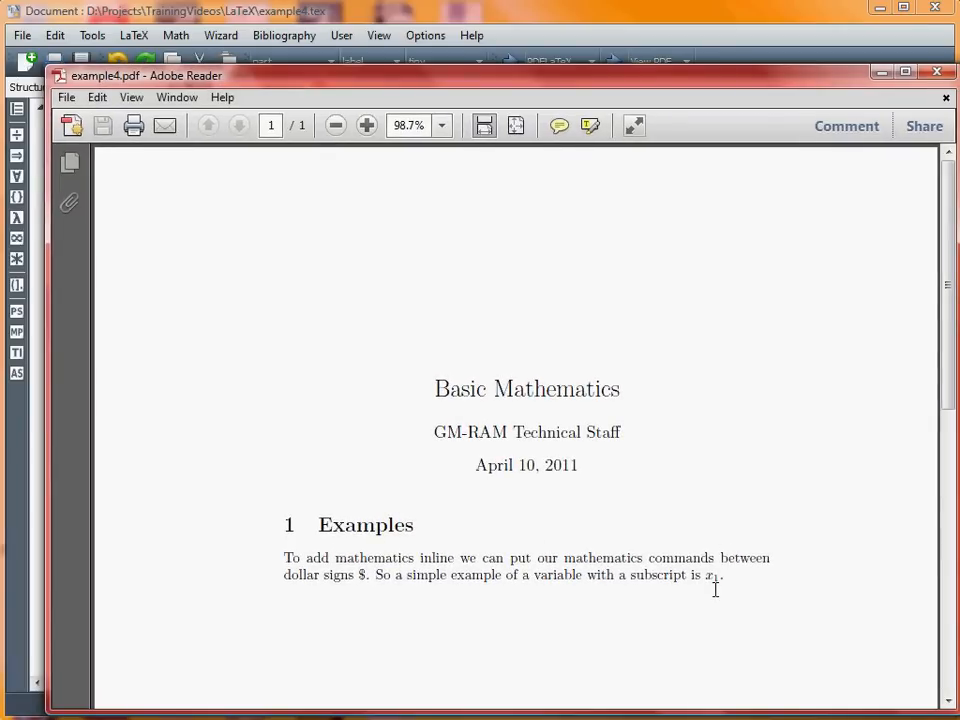
mouse_move(360, 580)
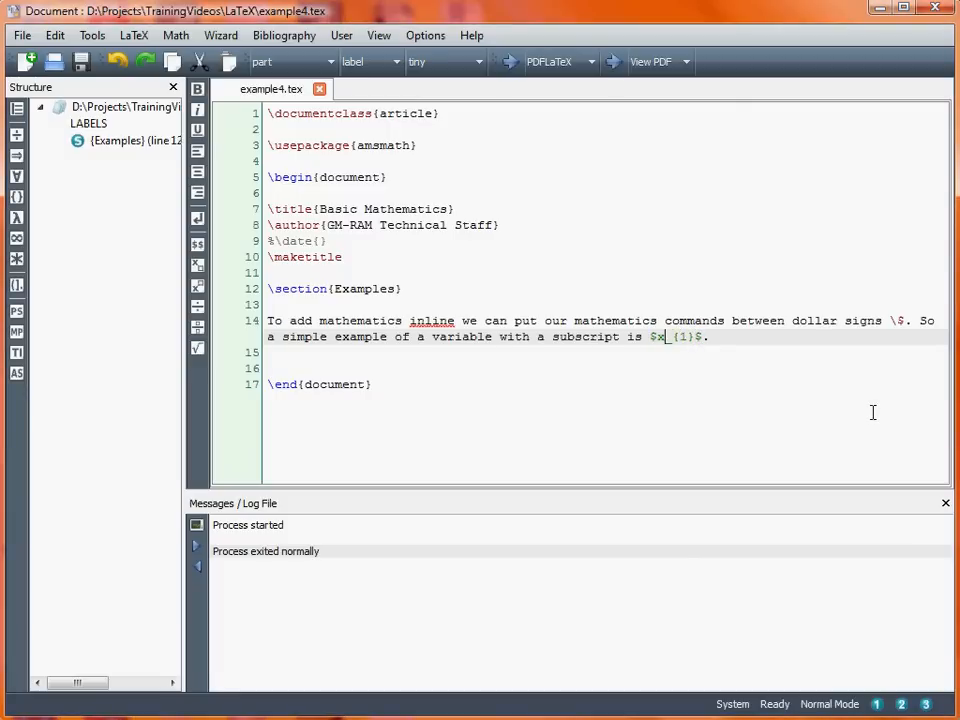
Step: Extend the inline math to $x_{1},\cdots,x_{n}$ and add blank lines after the sentence
type("^")
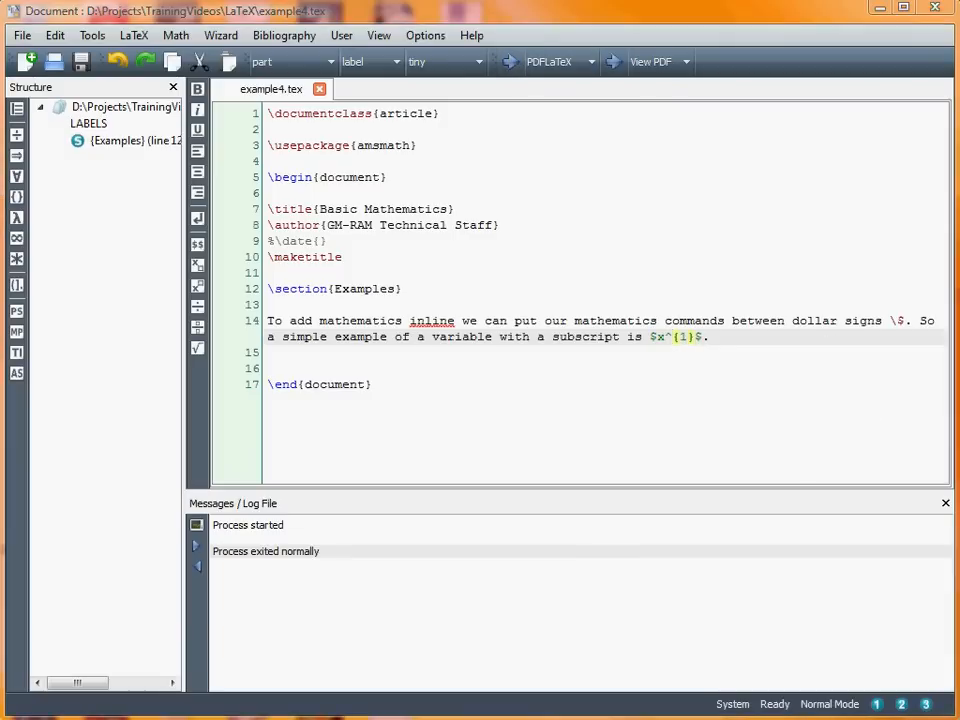
left_click(650, 60)
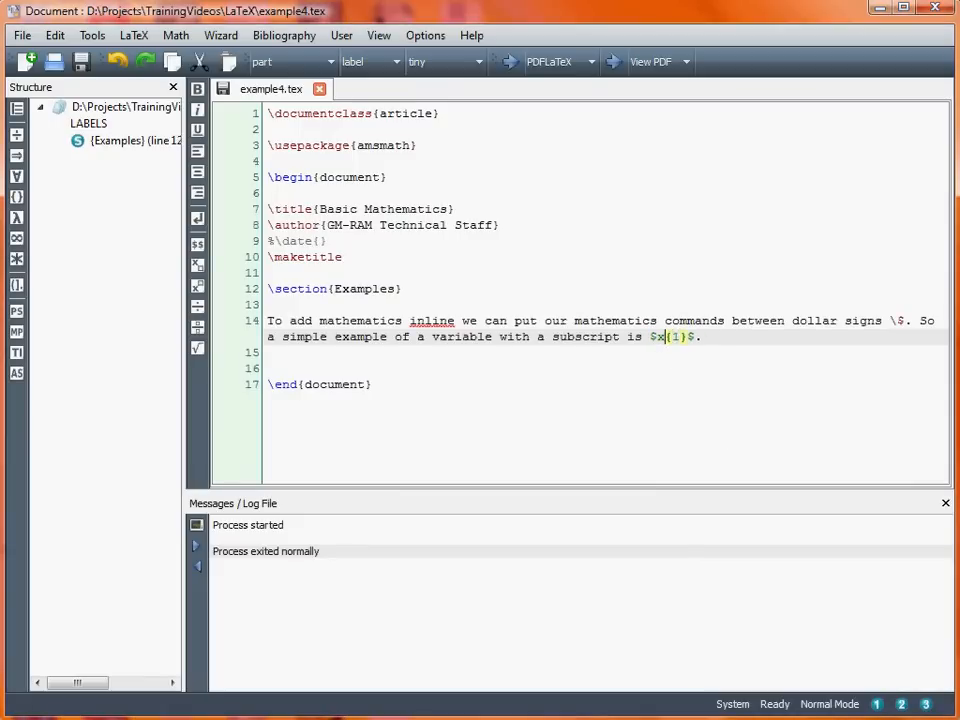
type("_")
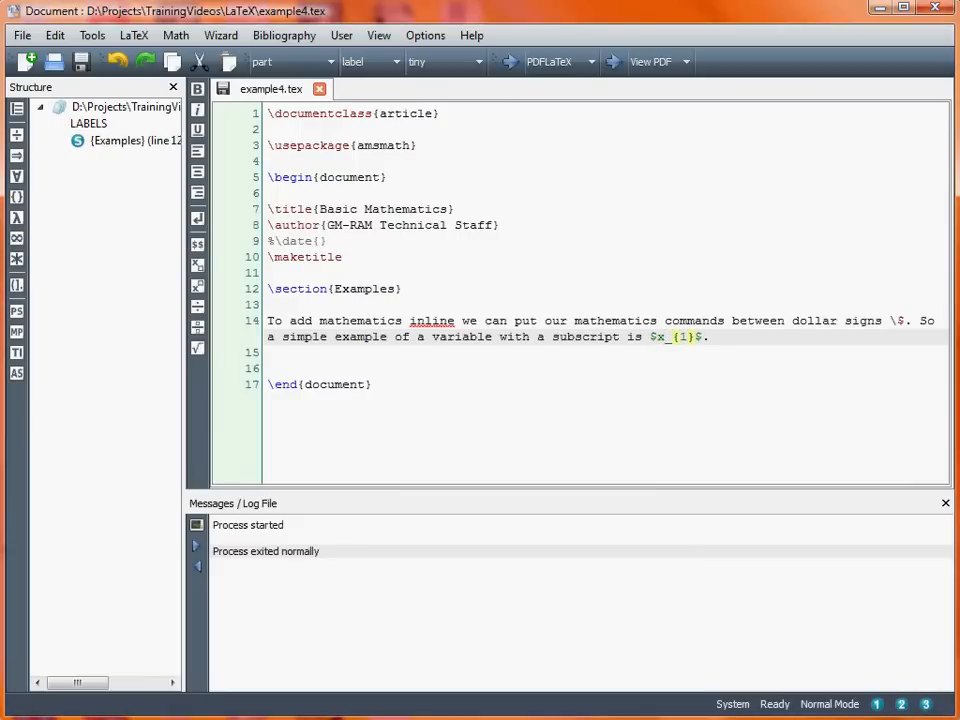
type(",\\cdots,")
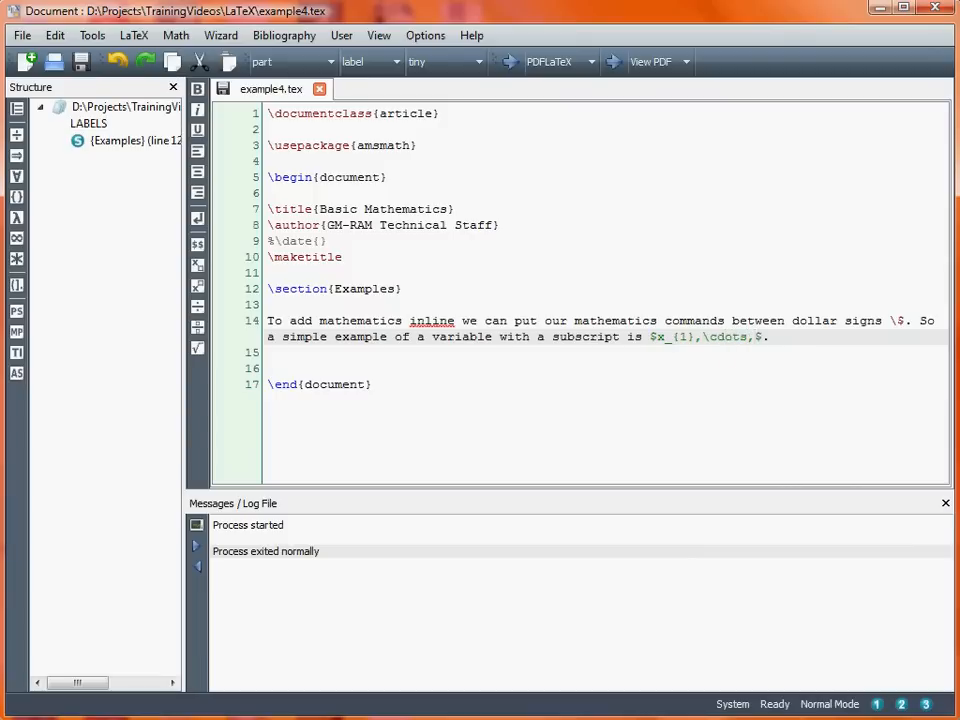
type("x_{n}")
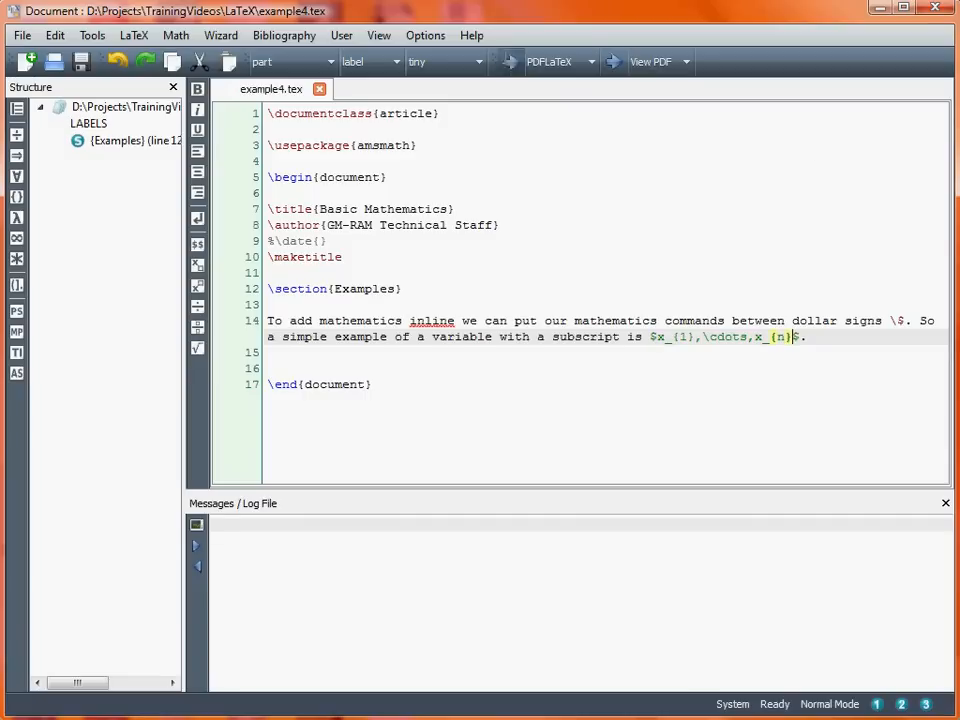
left_click(508, 60)
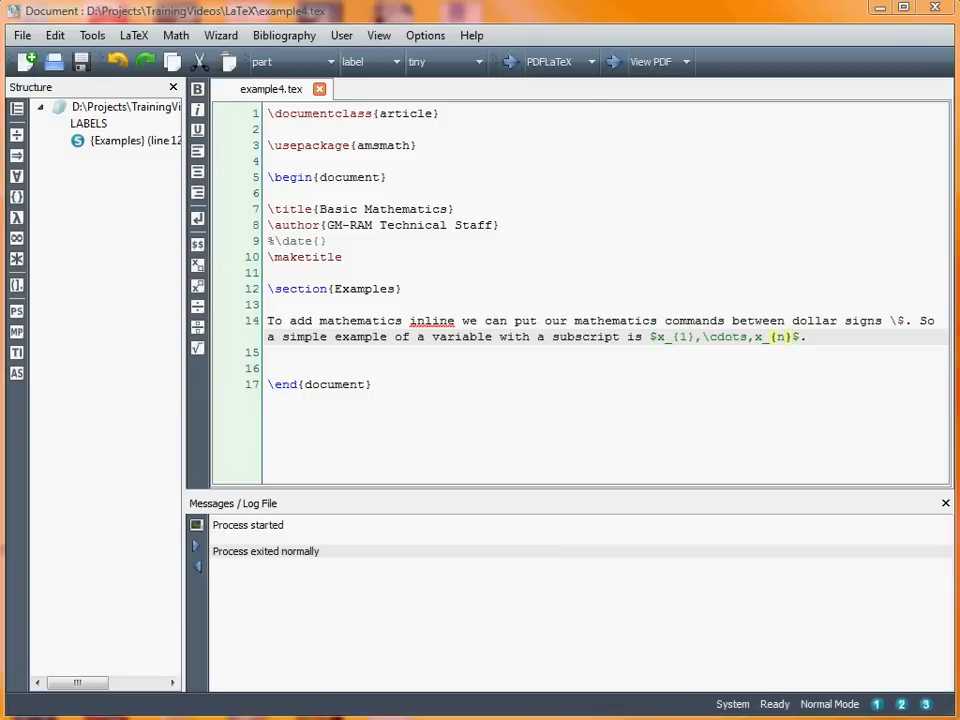
left_click(652, 60)
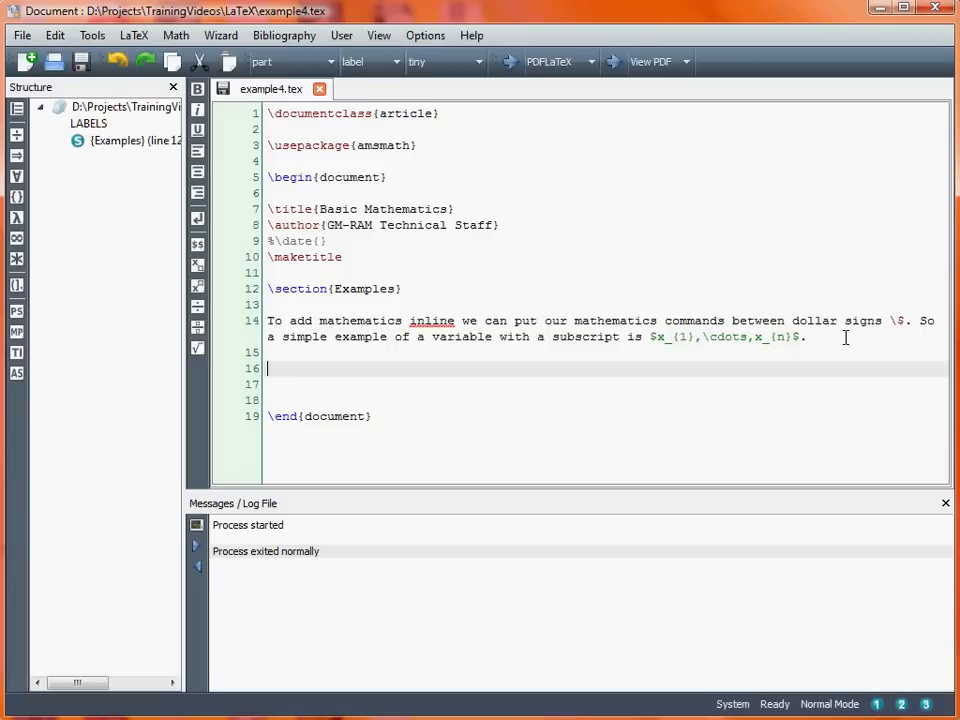
Step: Write the sentence 'Here is an example of an equation:'
type("T")
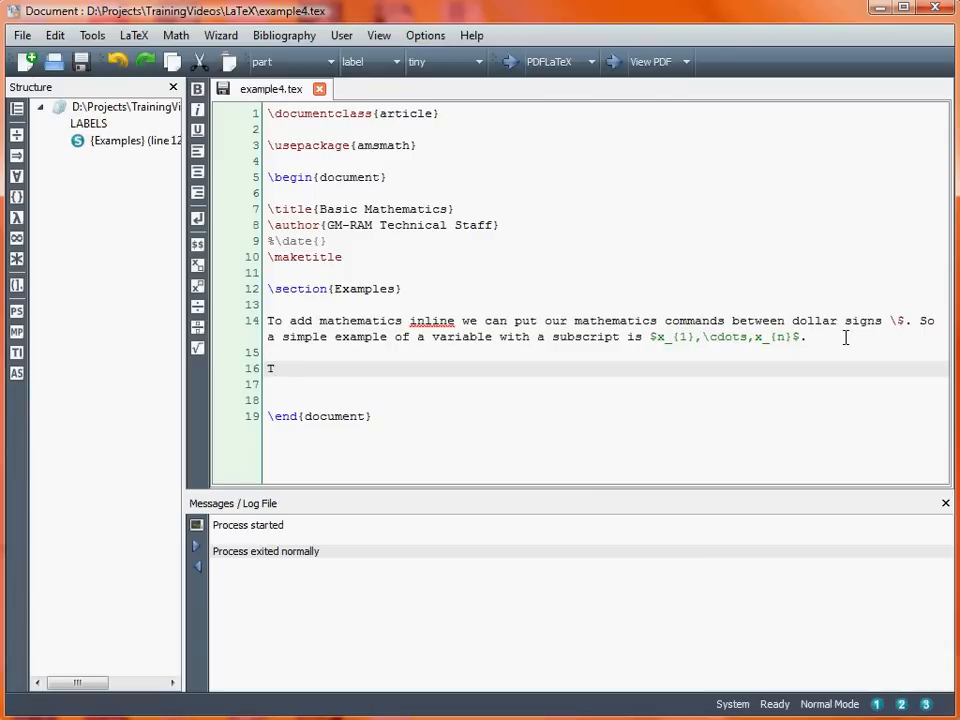
type("Here us")
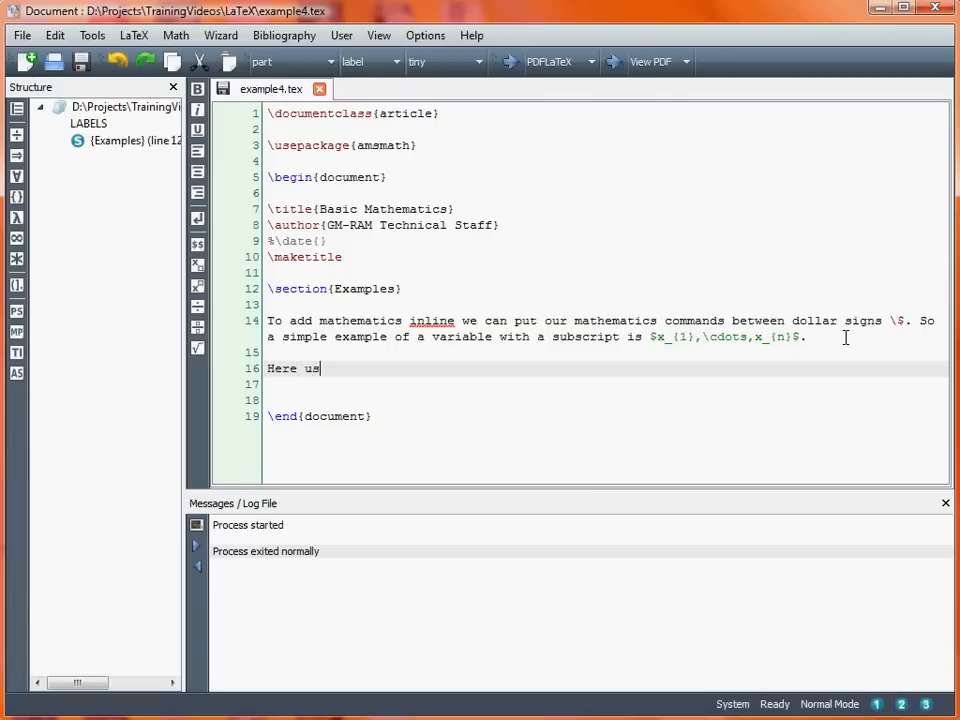
type("is an example")
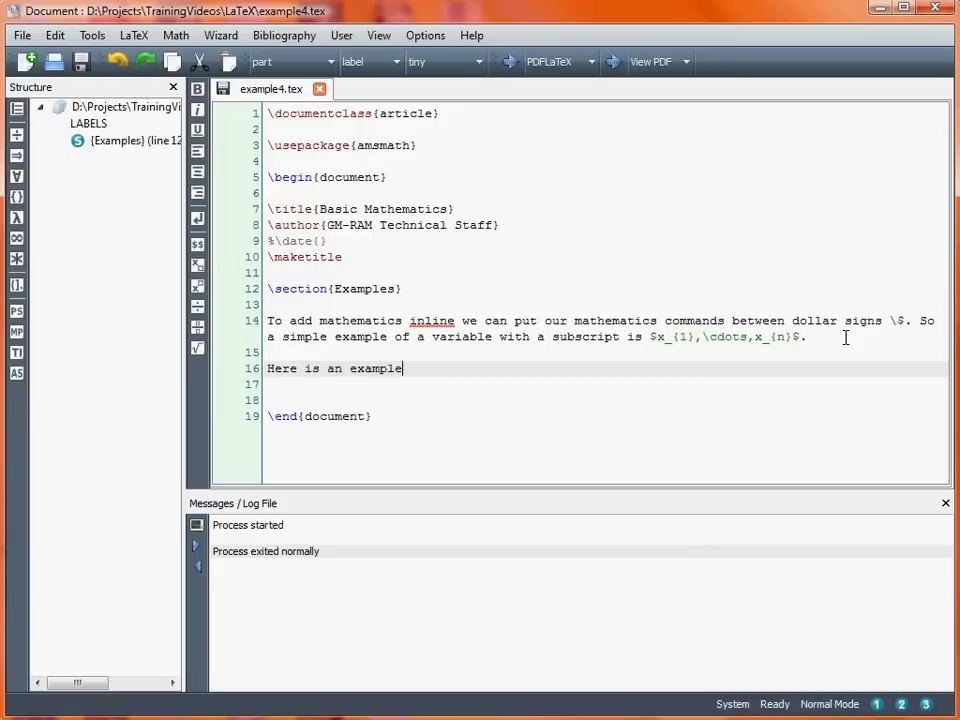
type("of an equation:")
type("\\end{")
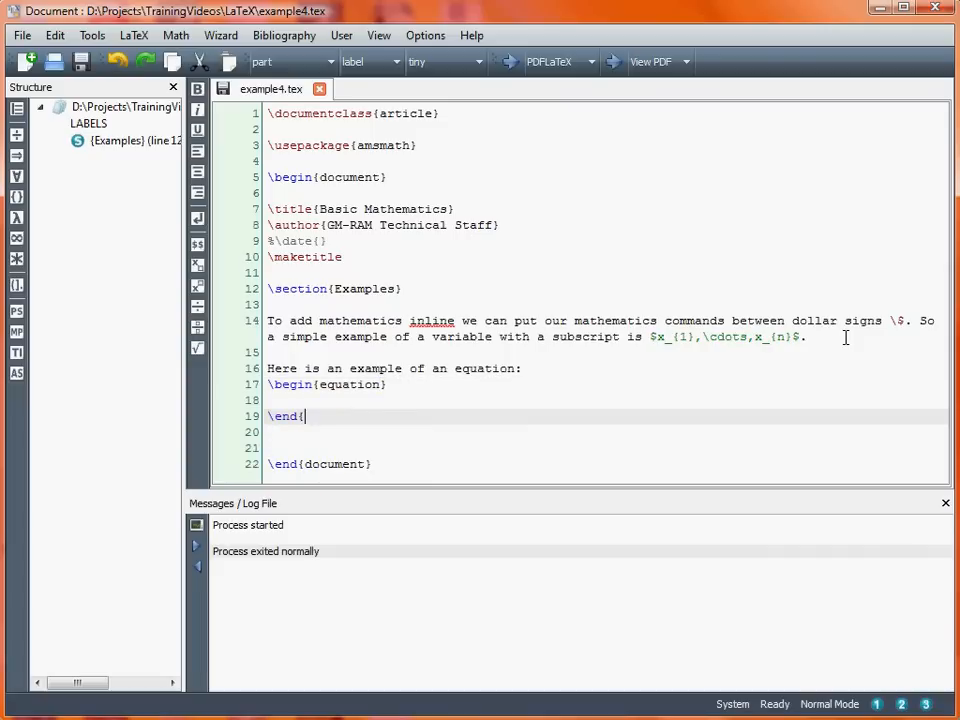
Step: Add an equation environment containing y = a + b x
type("equation}")
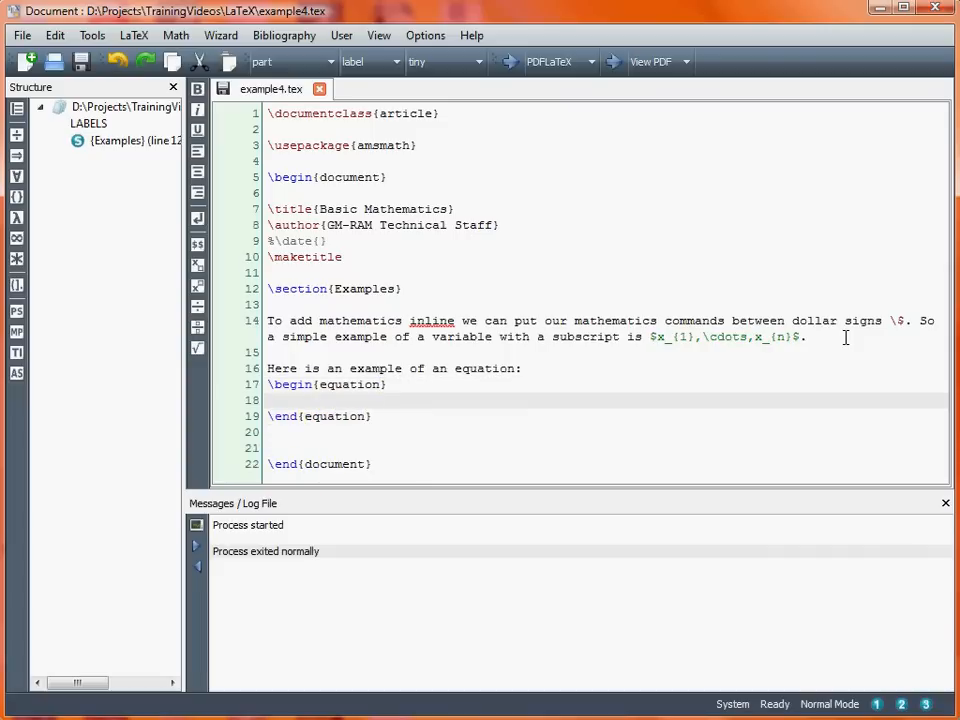
type("y =")
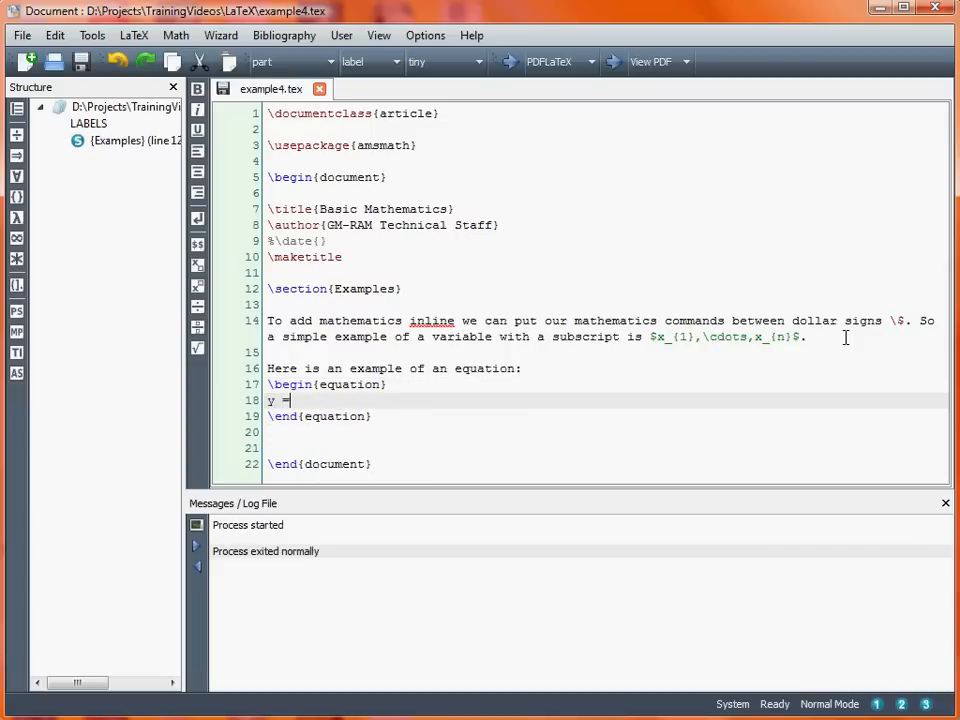
type("a + b")
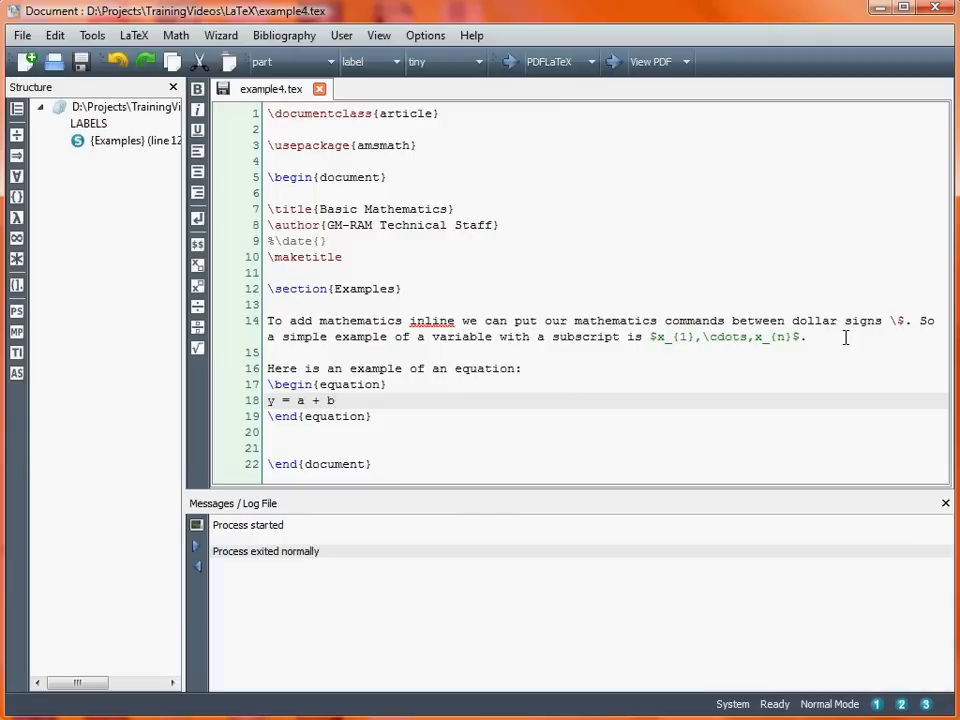
type("x")
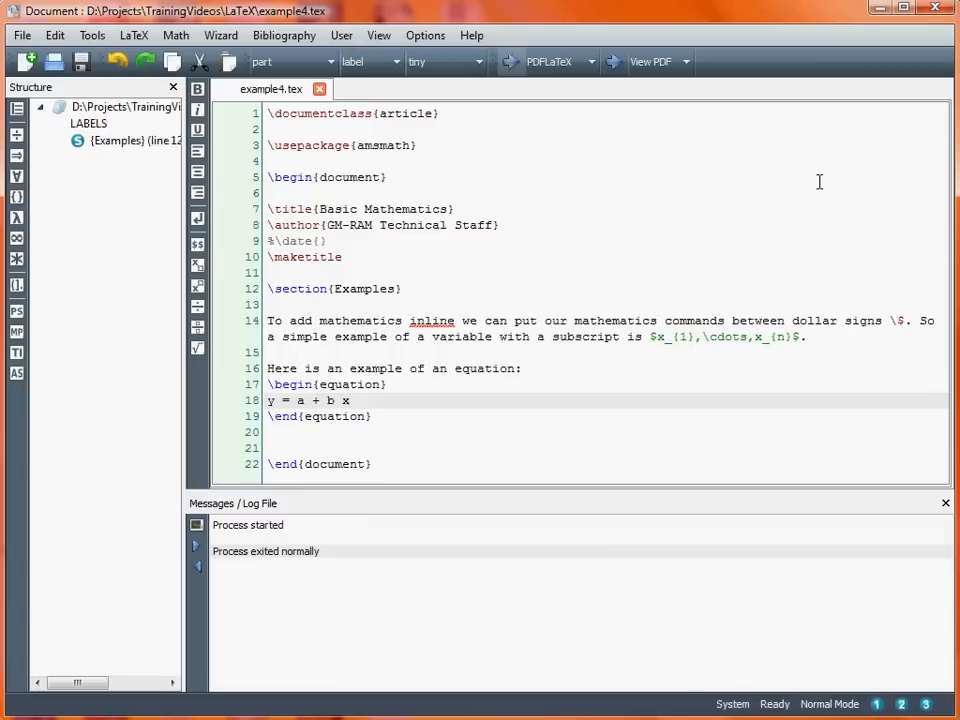
Step: Preview the recompiled PDF showing y = a + bx numbered (1), then return to the source
left_click(652, 60)
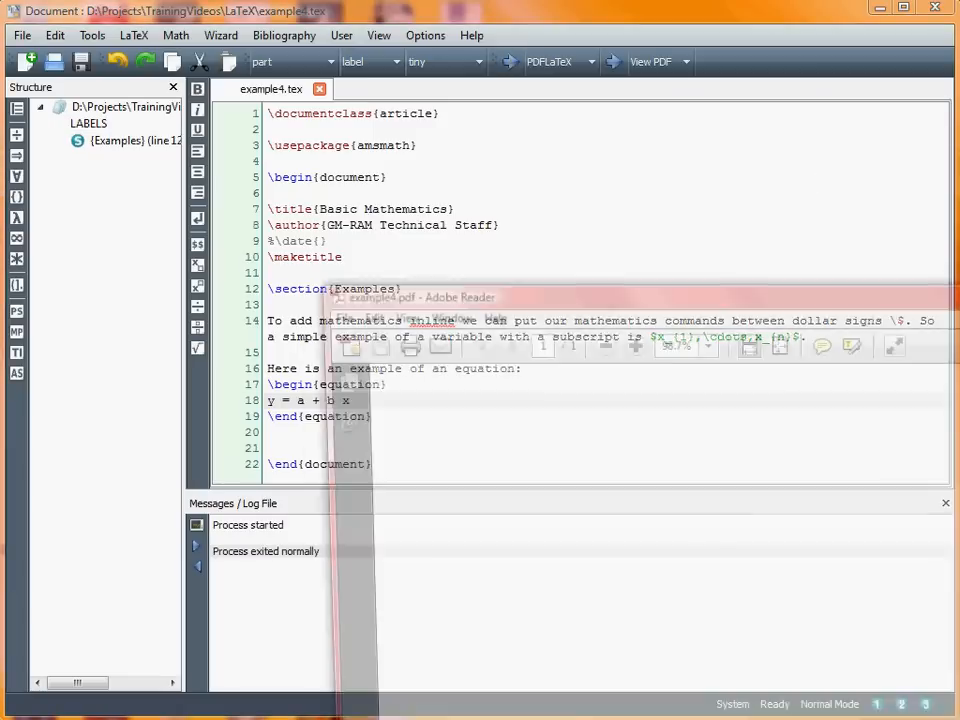
left_click(652, 60)
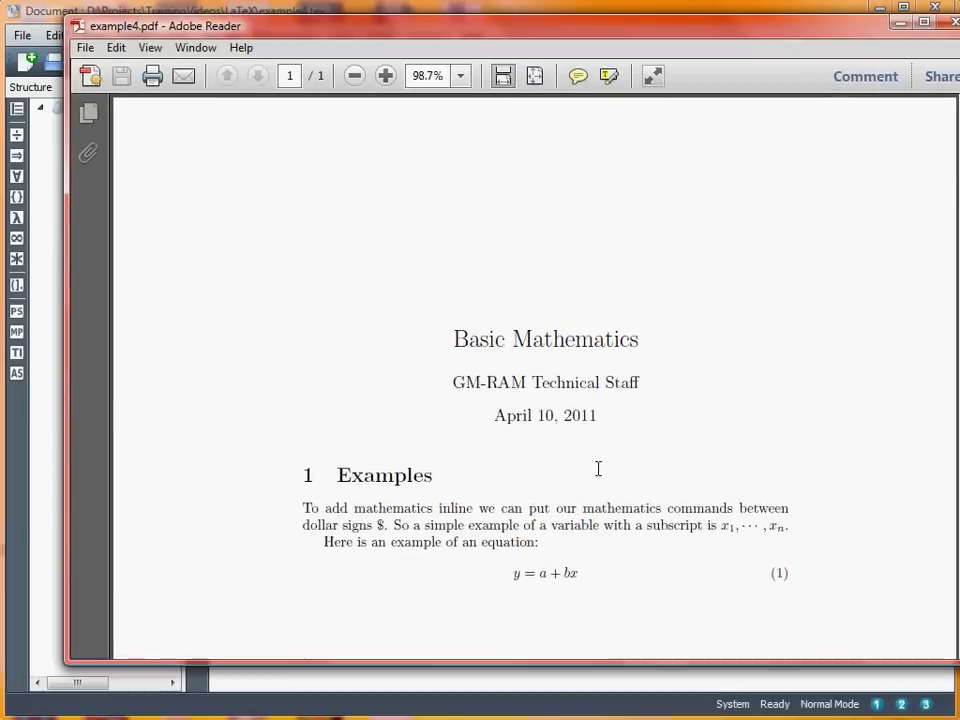
mouse_move(584, 580)
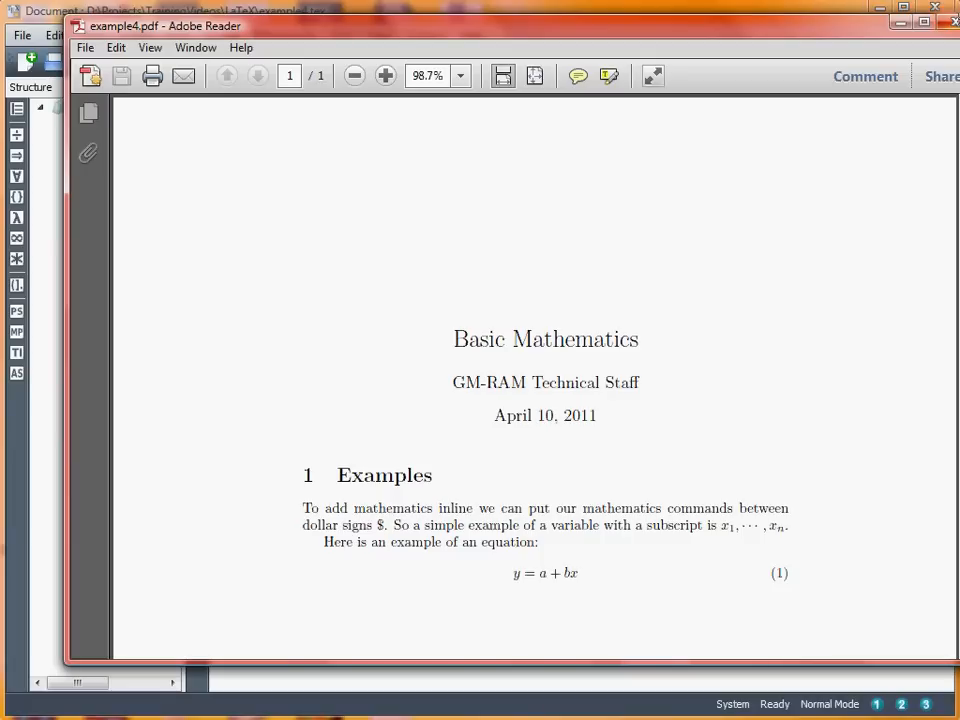
mouse_move(818, 302)
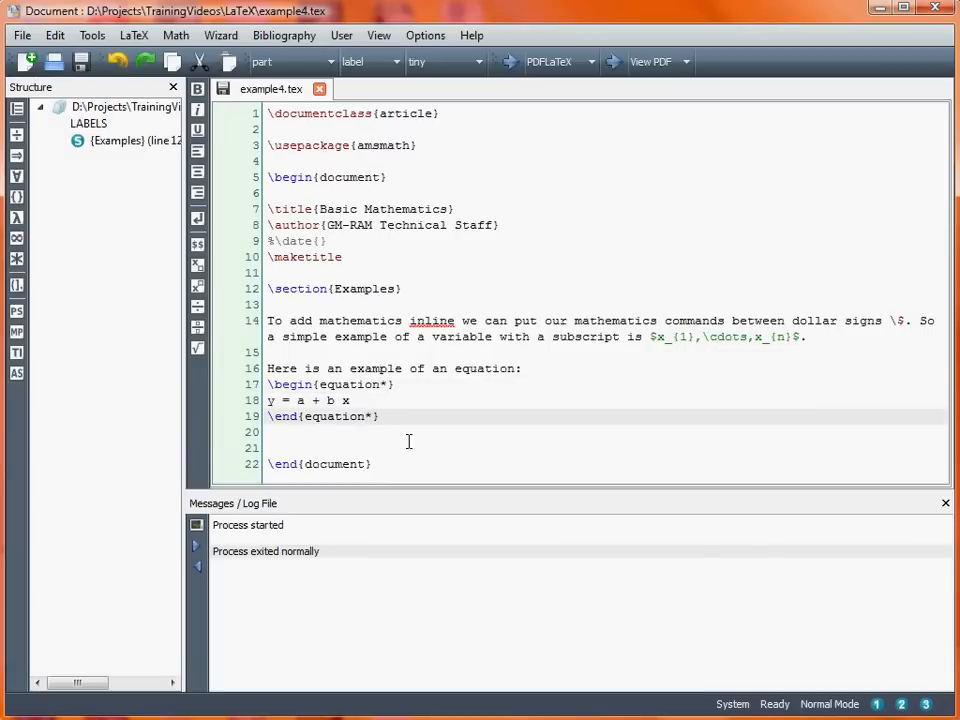
Step: Place the cursor after the asterisk on the \end{equation*} line to remove it
left_click(508, 60)
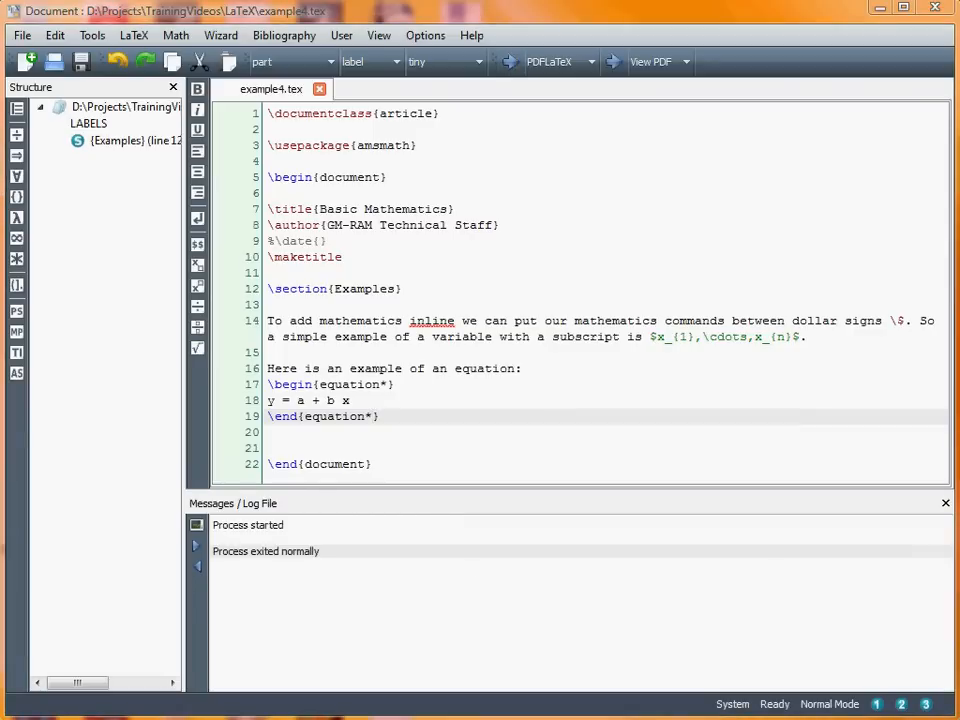
left_click(650, 60)
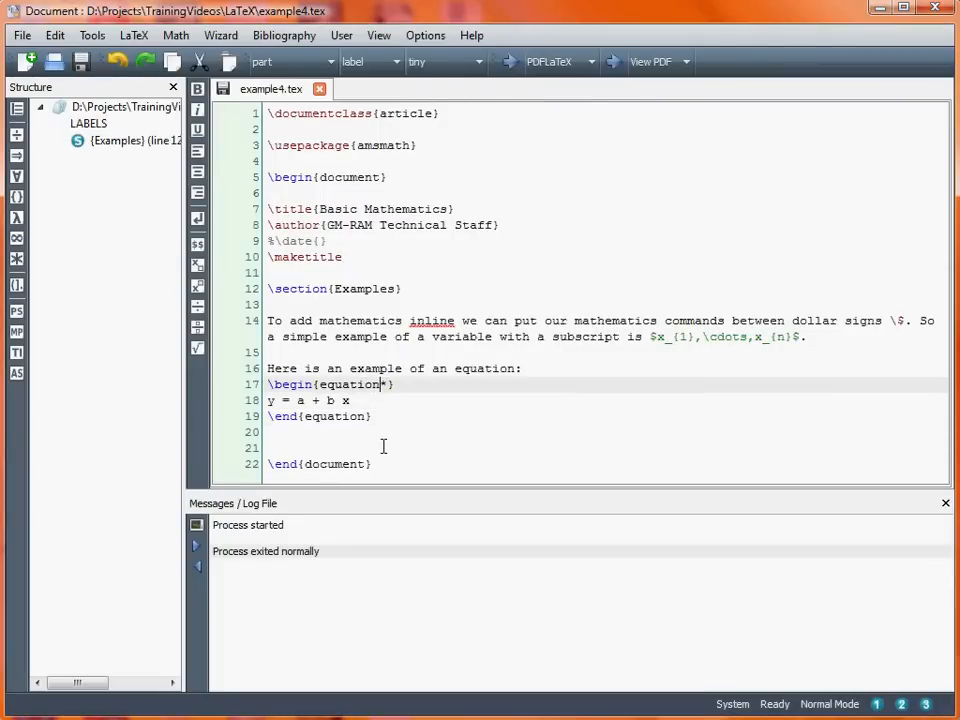
Step: Unstar the opening equation line and add \label{Eq:Straight Line}
key("BackSpace")
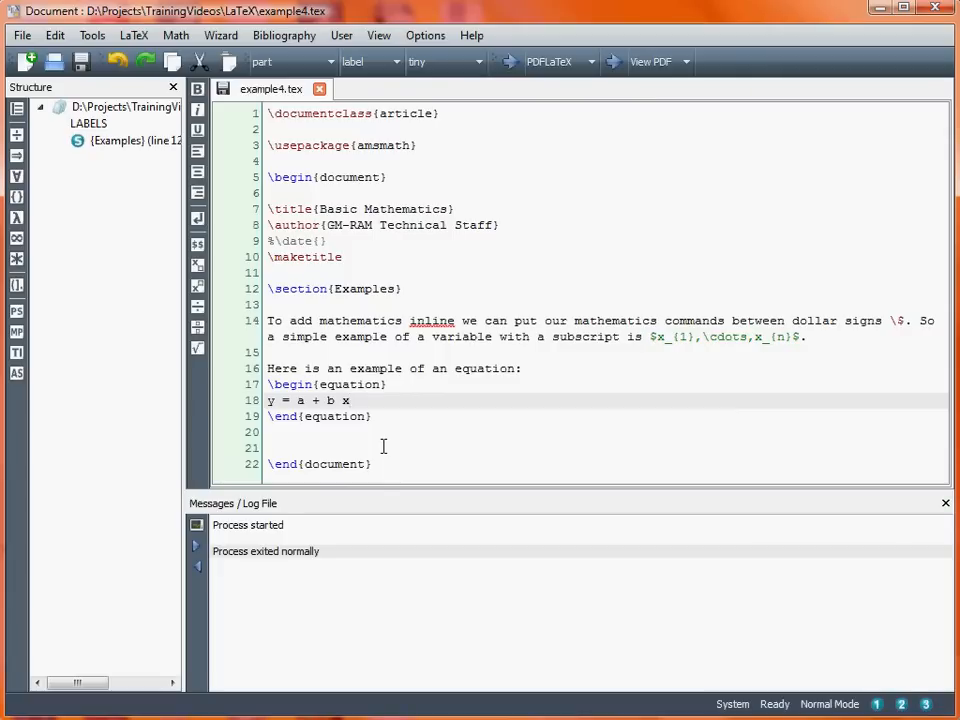
type("\\label{")
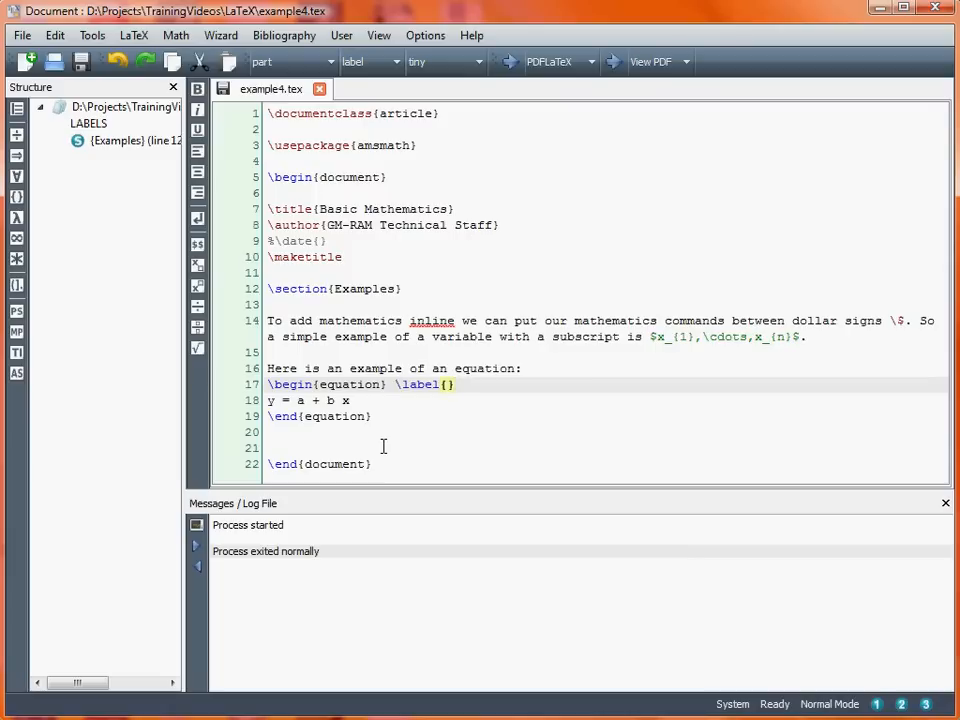
type("Eq:")
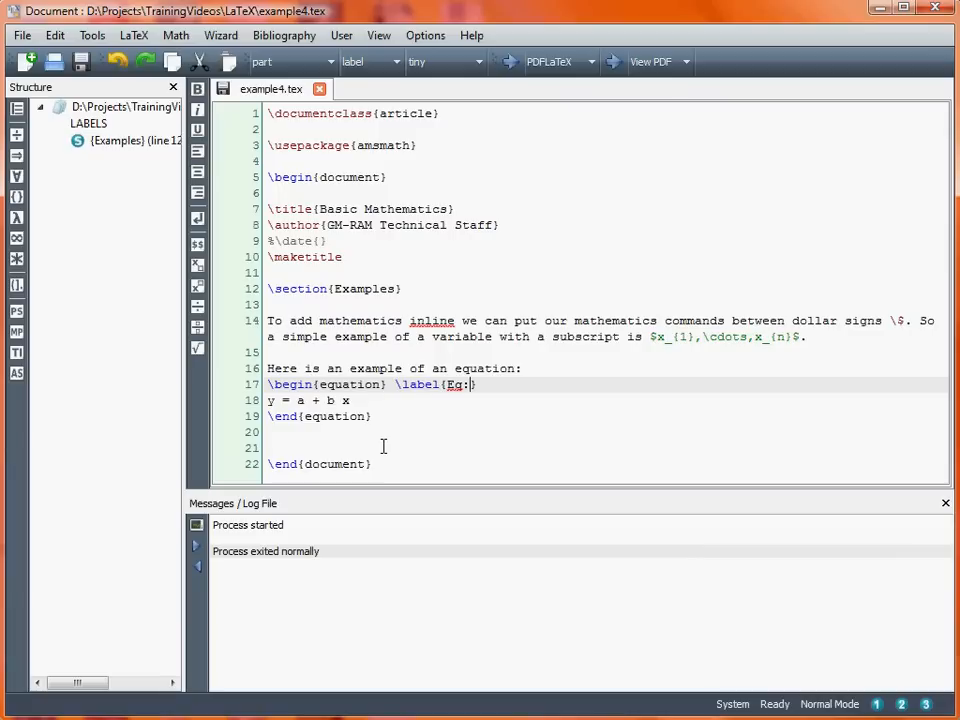
type("Straight")
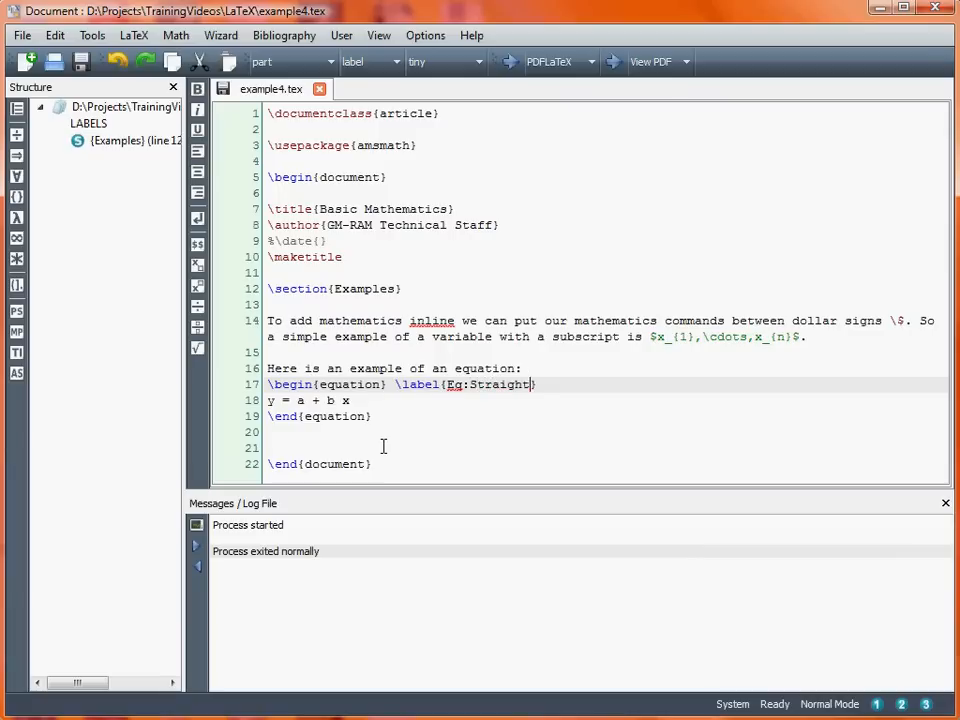
type("Line")
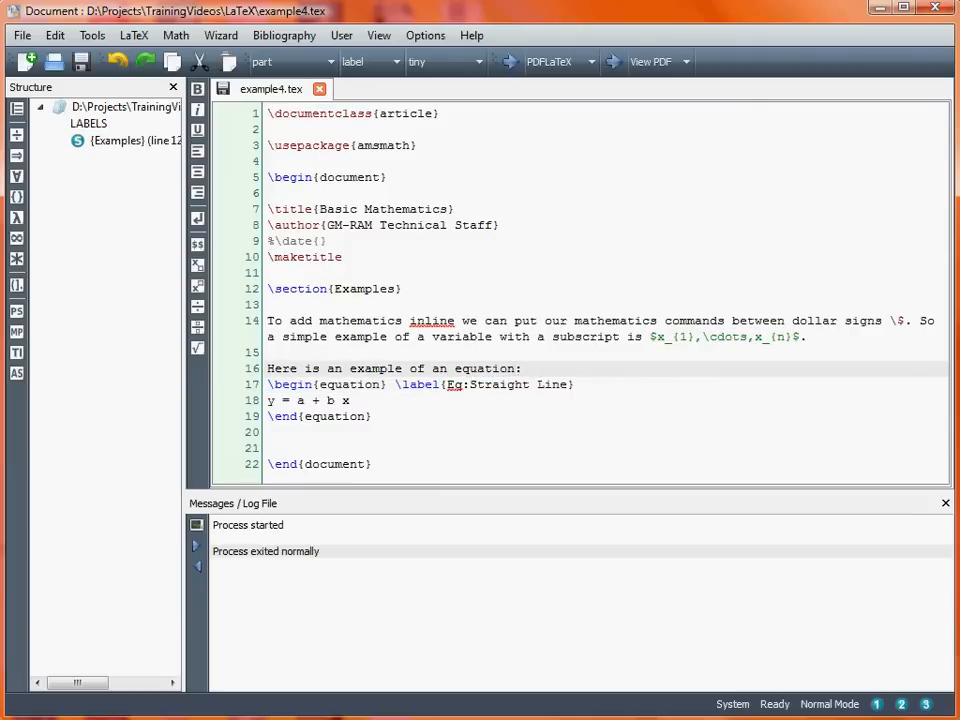
Step: Extend the intro sentence with 'below in Equation \ref{Eq:Straight Line}:' and preview the PDF
type("below")
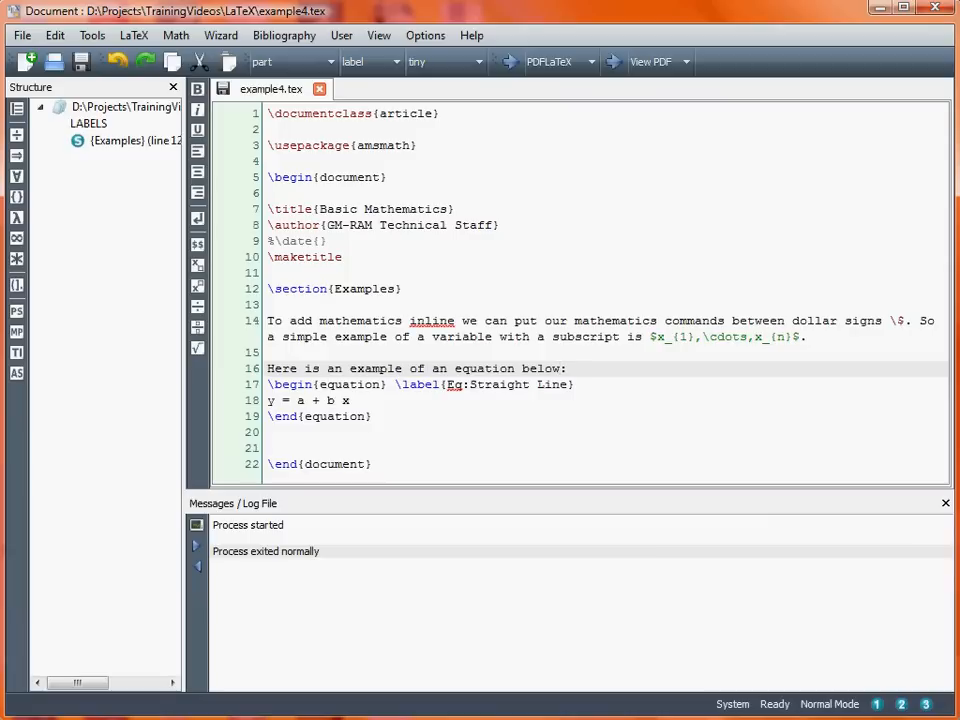
type("in E")
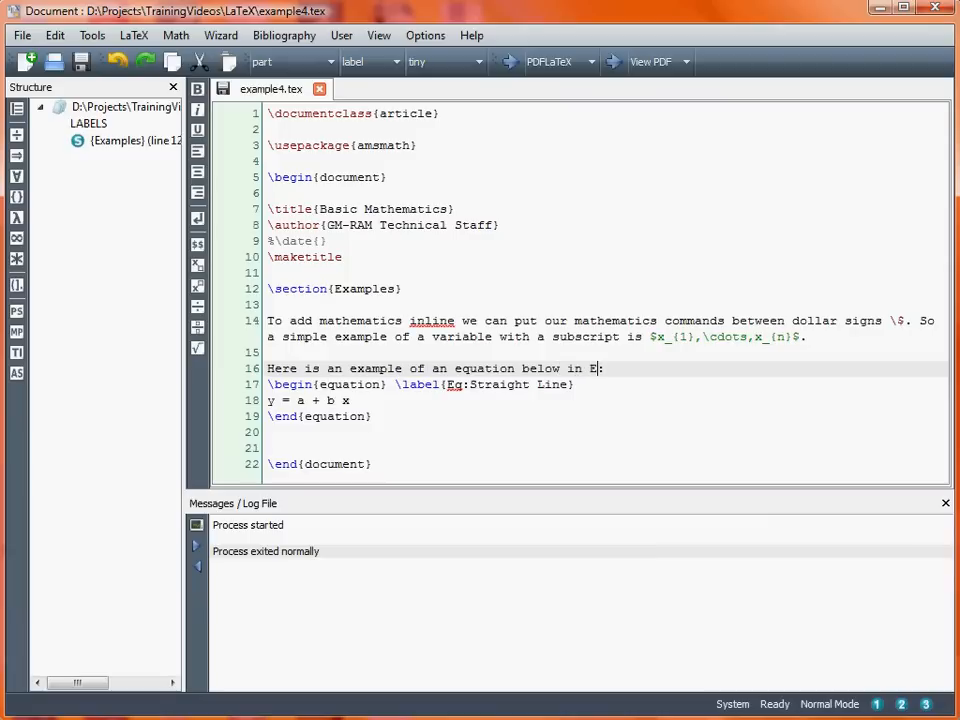
type("qu")
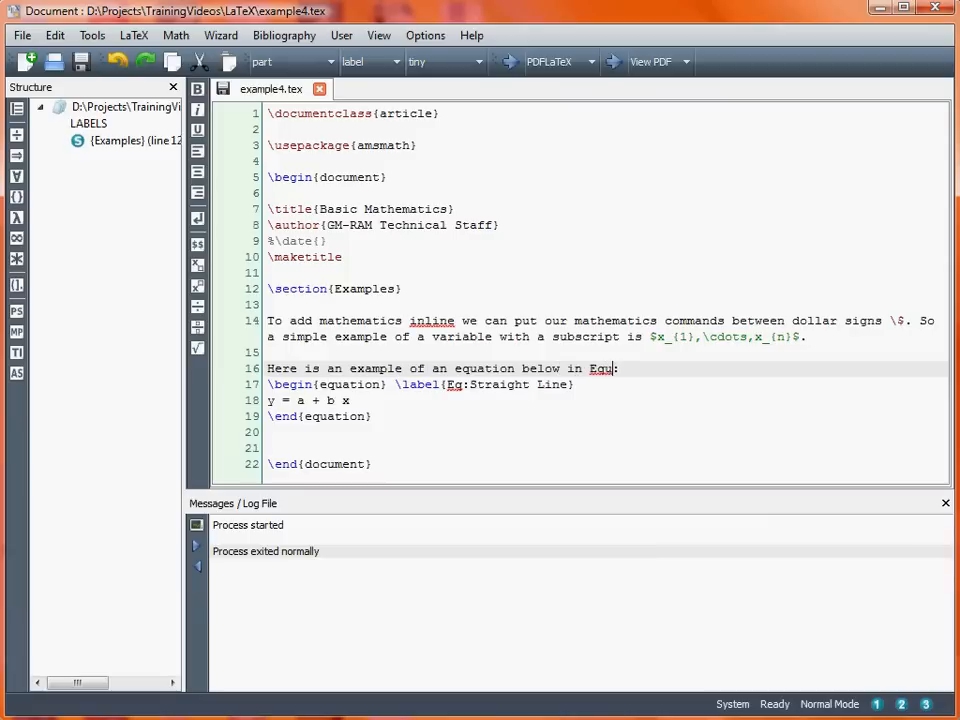
type("ation \\ref{Eq:Straight Line}:")
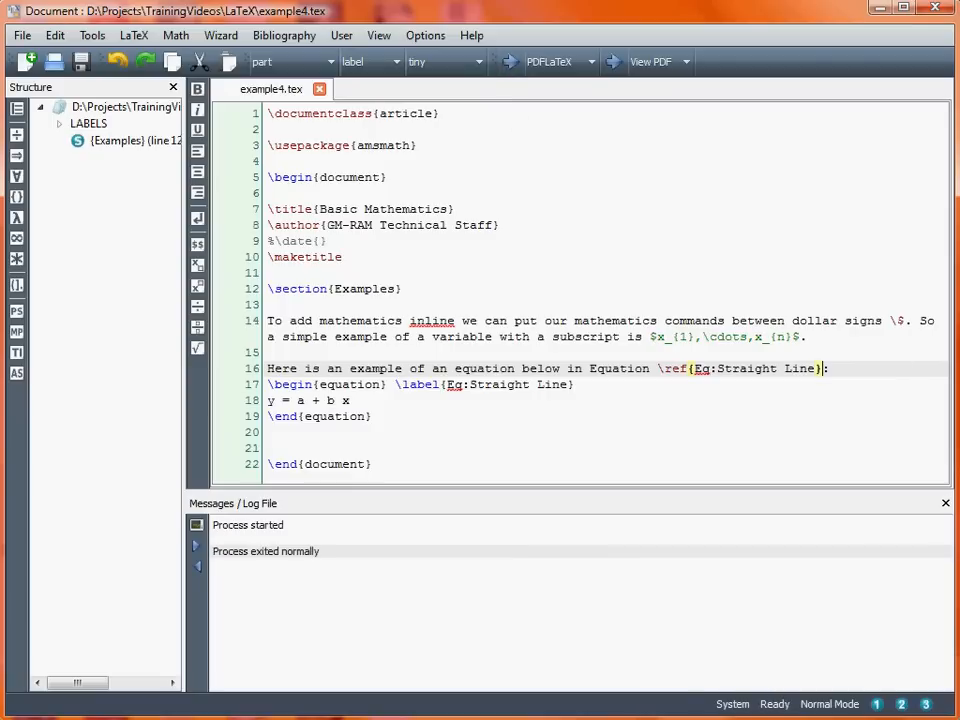
left_click(652, 62)
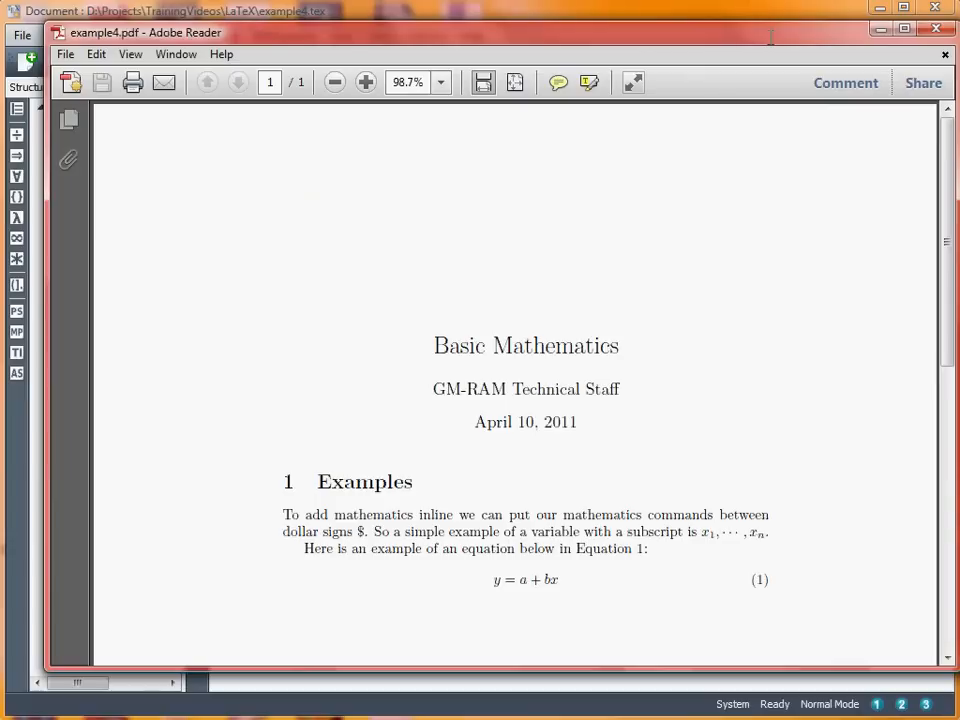
mouse_move(644, 548)
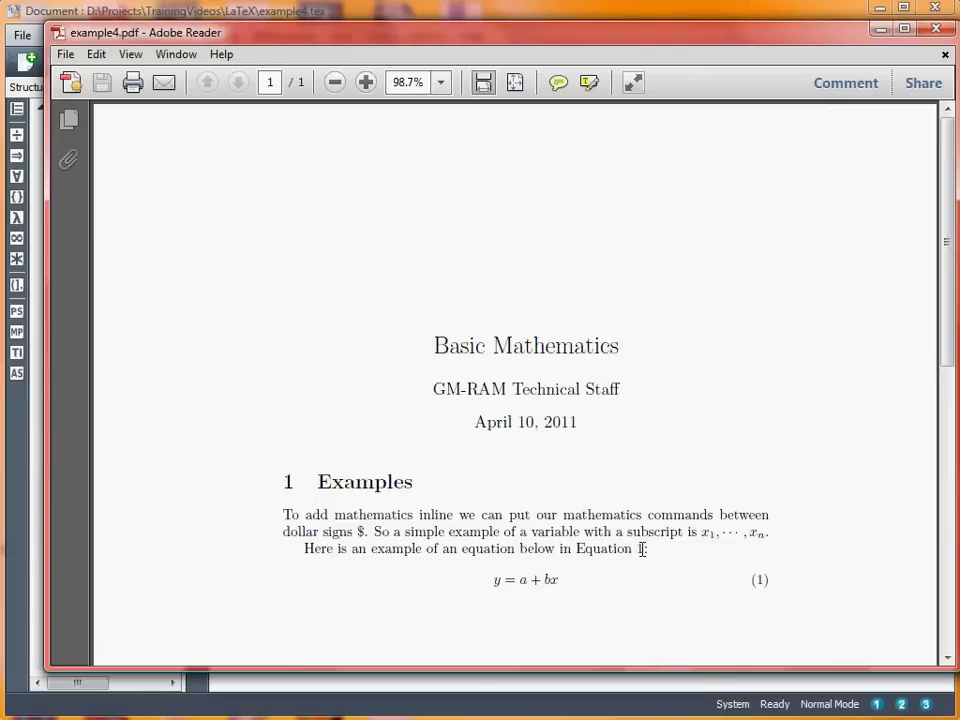
mouse_move(770, 584)
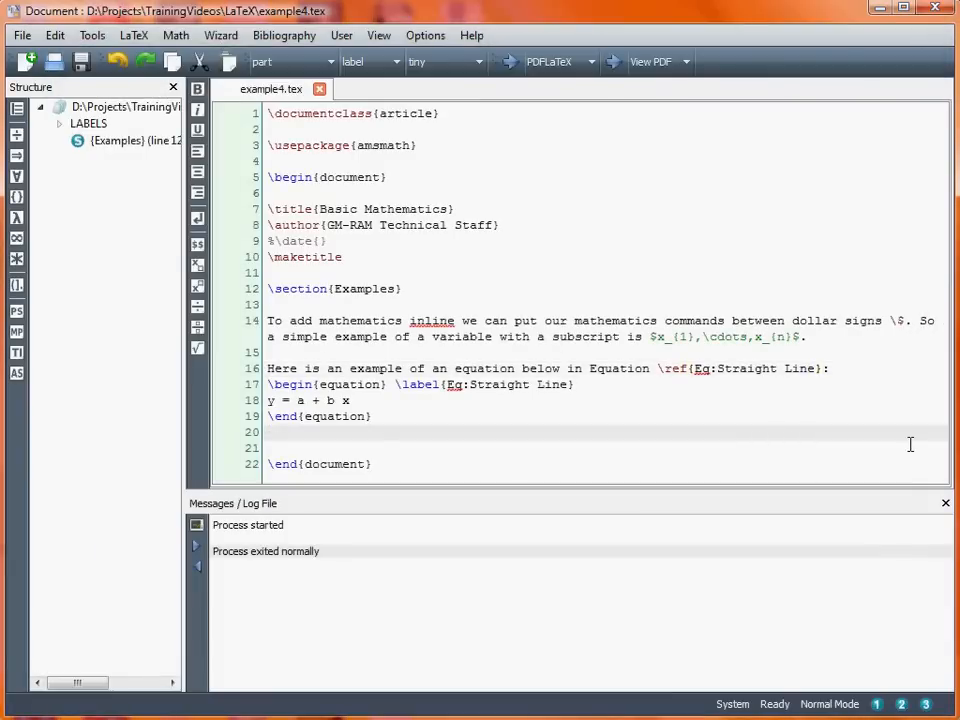
Step: Add 'Another equation:' and start the second equation with x = - b \pm
type("a")
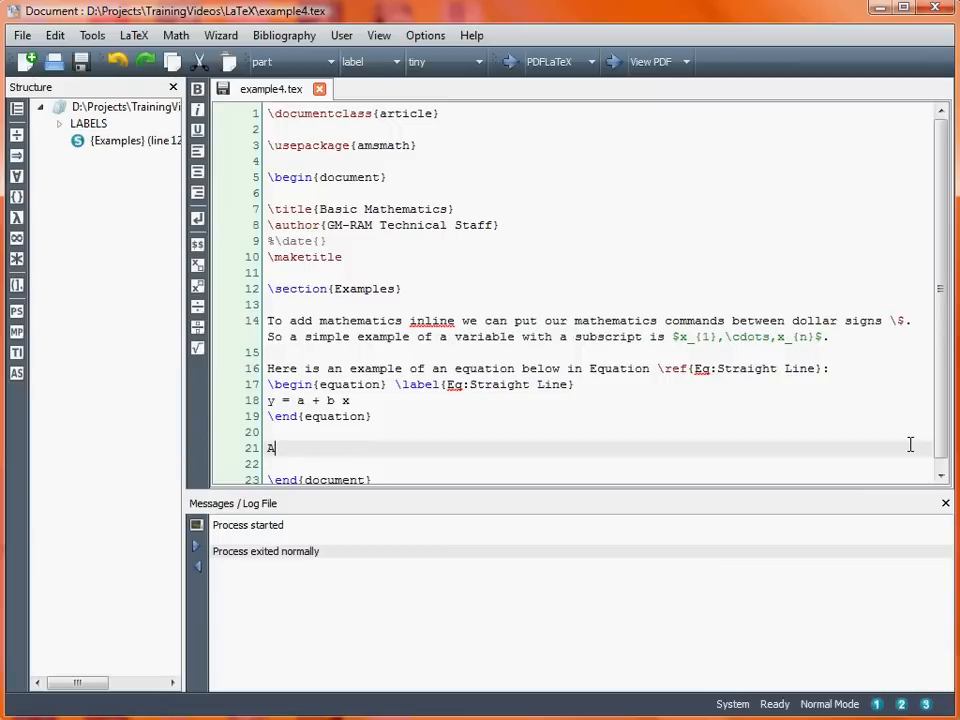
type("nother equation:")
left_click(598, 464)
type("\\begin{equation")
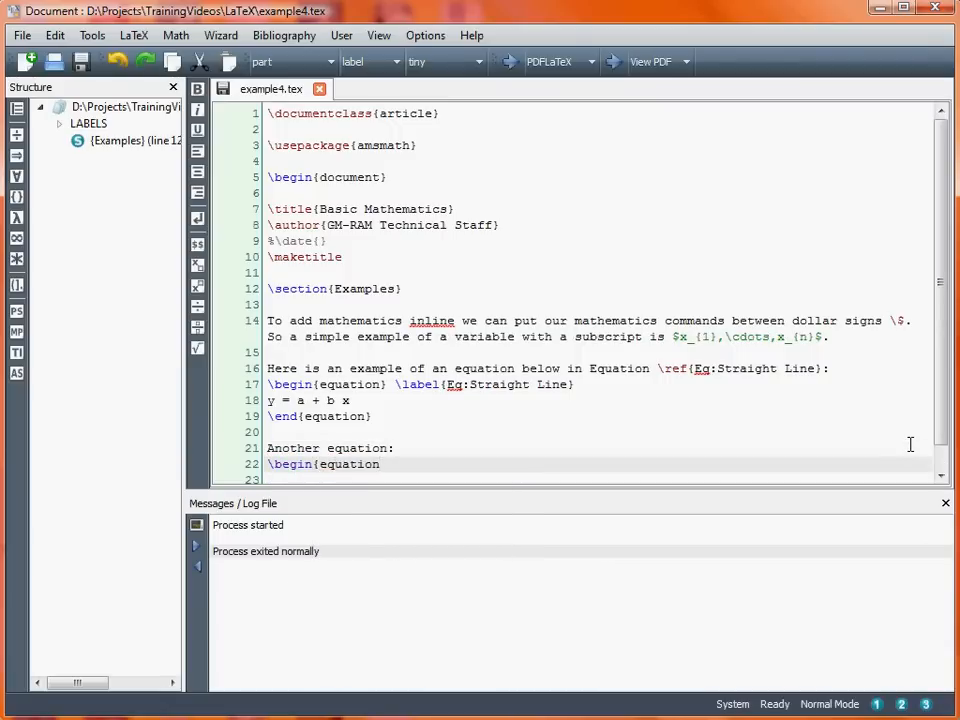
scroll("down", 3)
type("}")
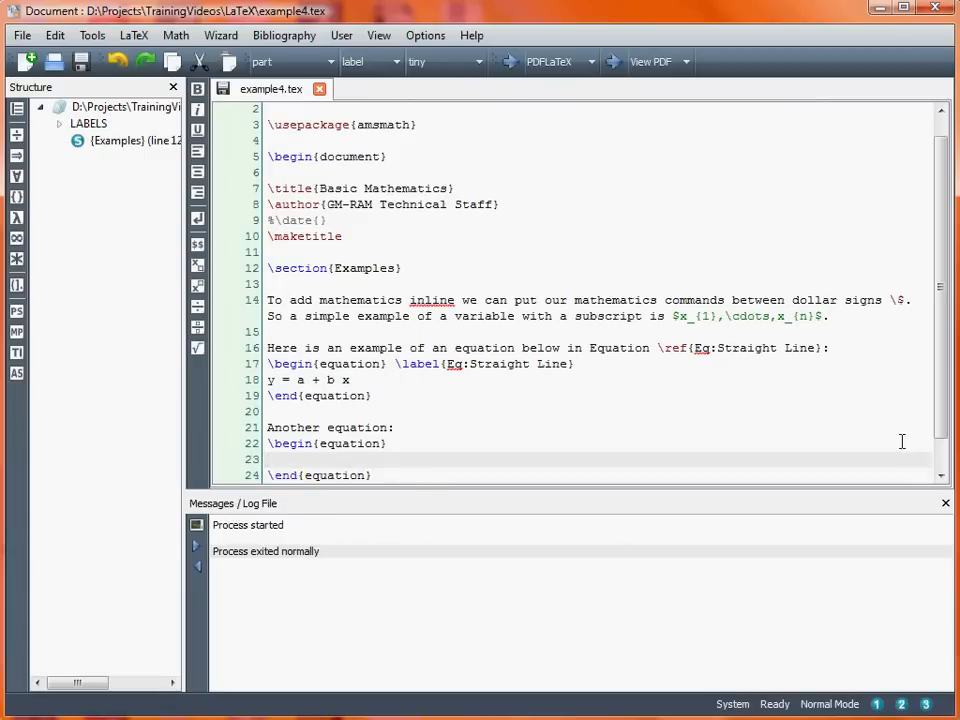
scroll("down", 3)
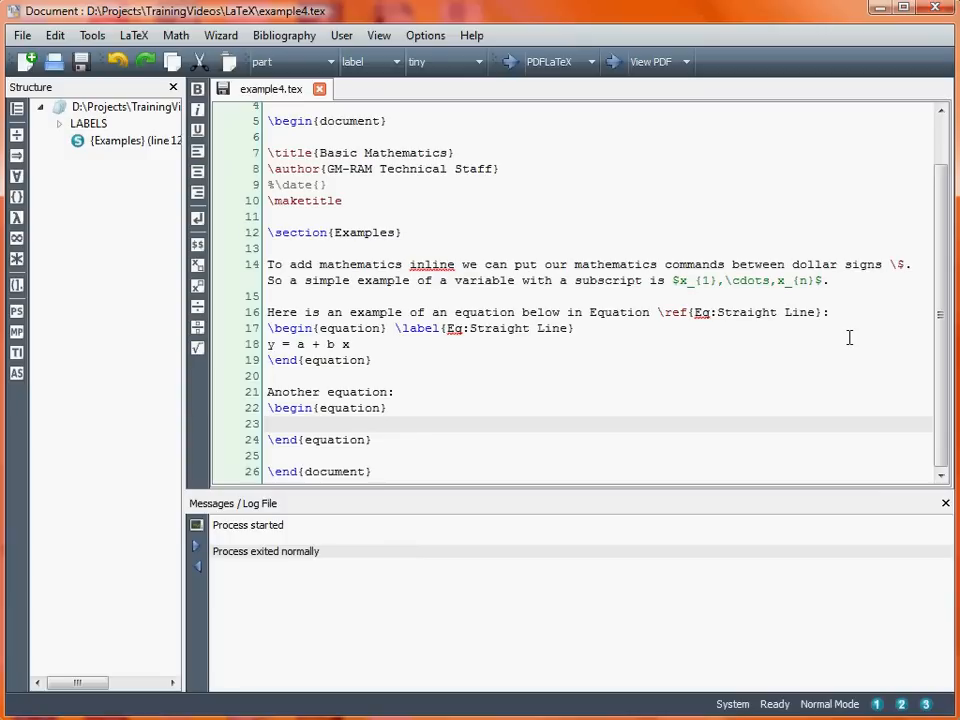
type("x")
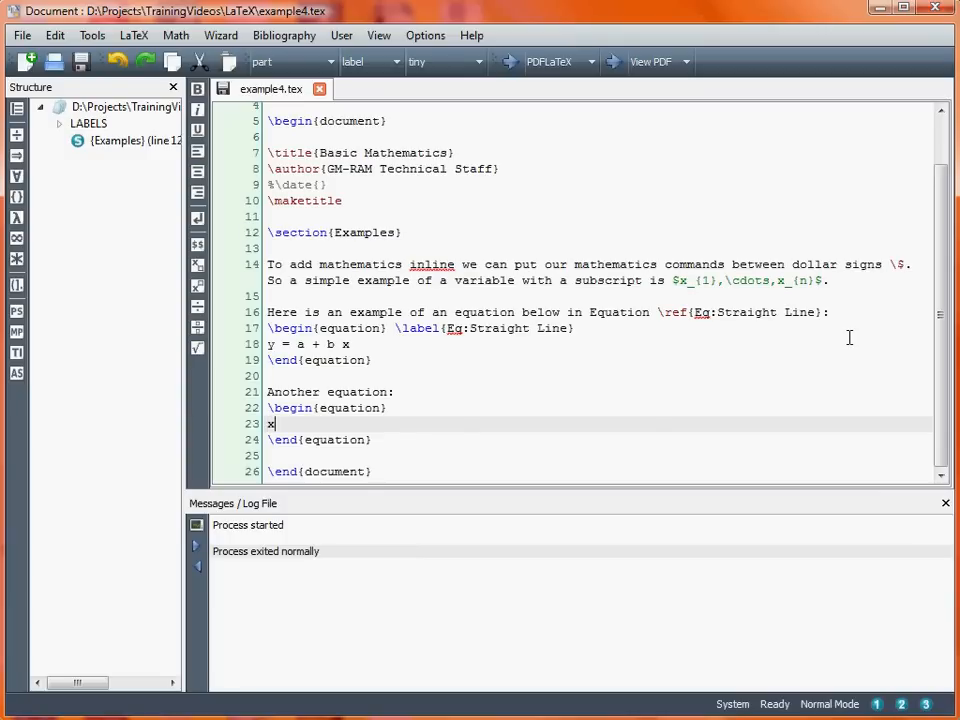
type("=")
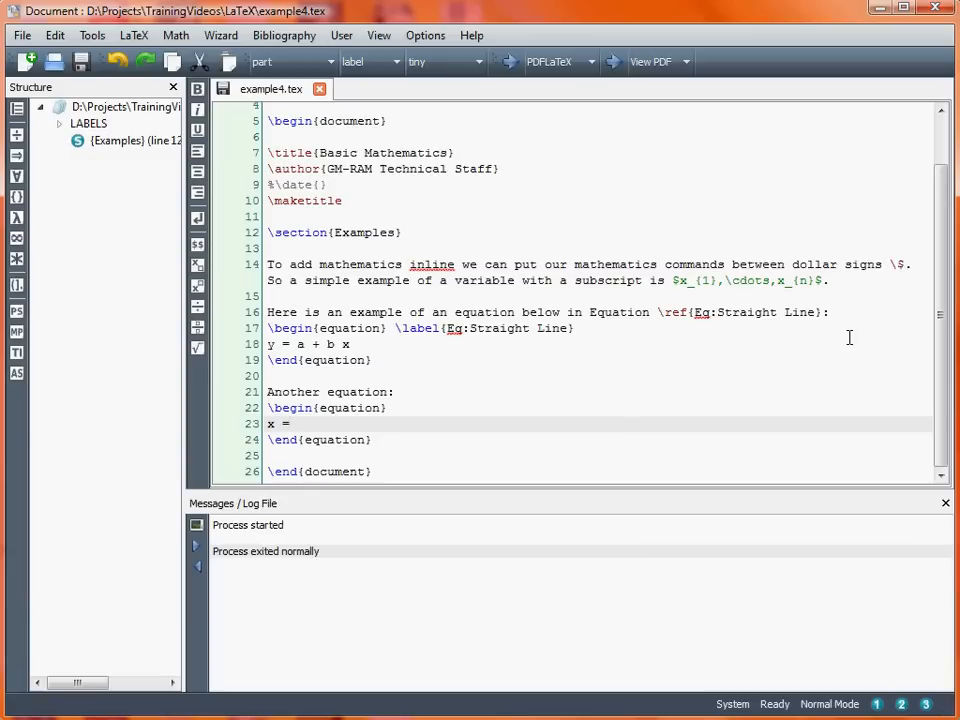
type("\\pm")
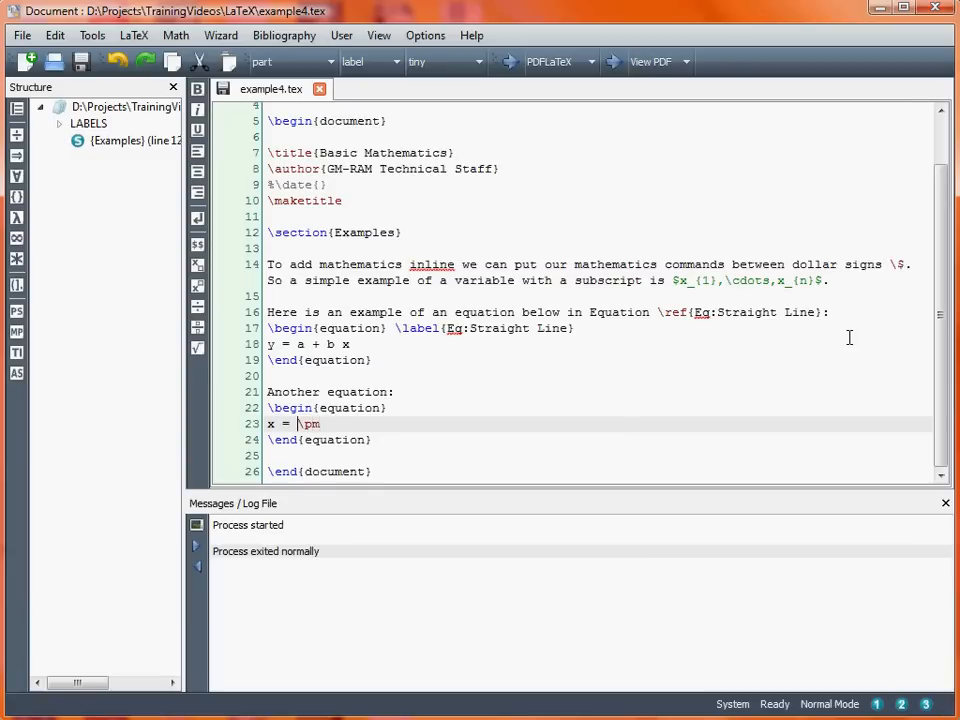
type("- b")
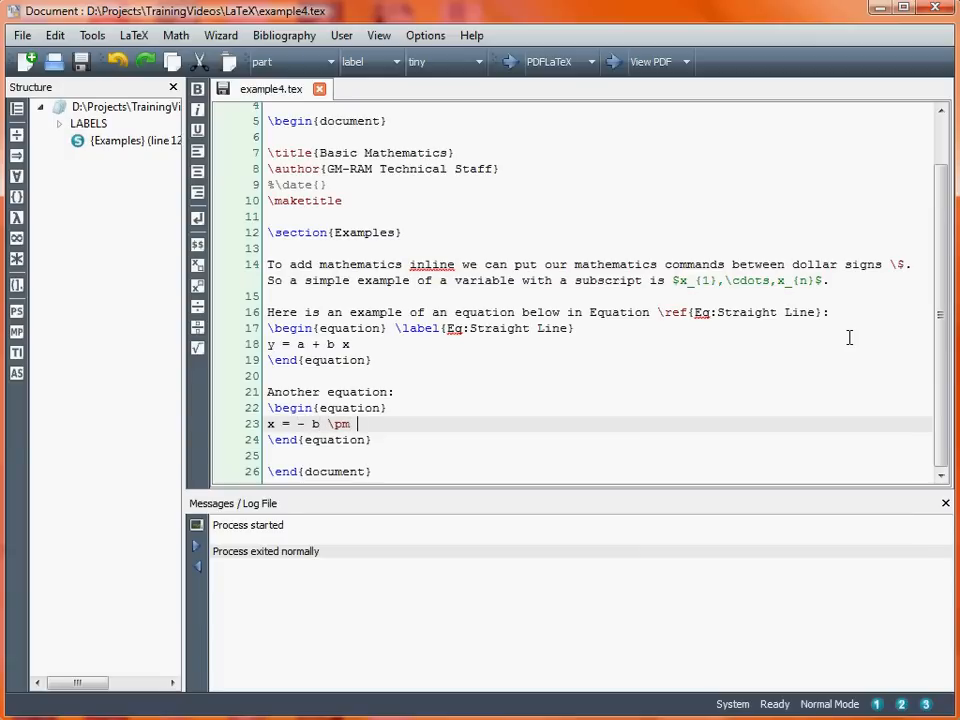
Step: Complete the quadratic formula as \frac{- b \pm \sqrt{b^{2} - 4ac}}{2a}
type("sqrt")
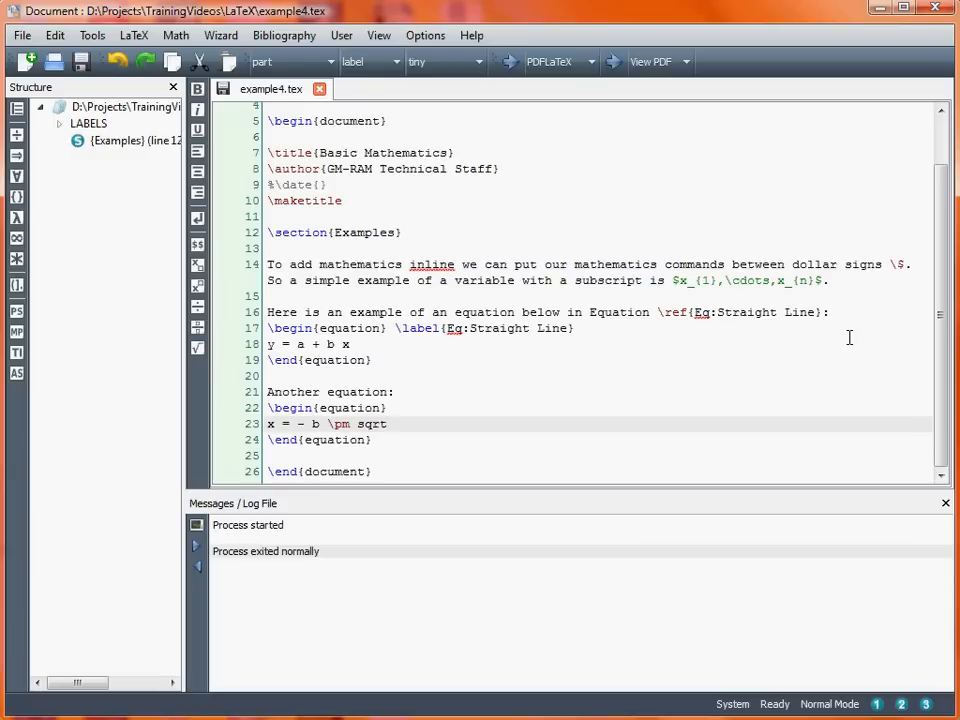
type("{}")
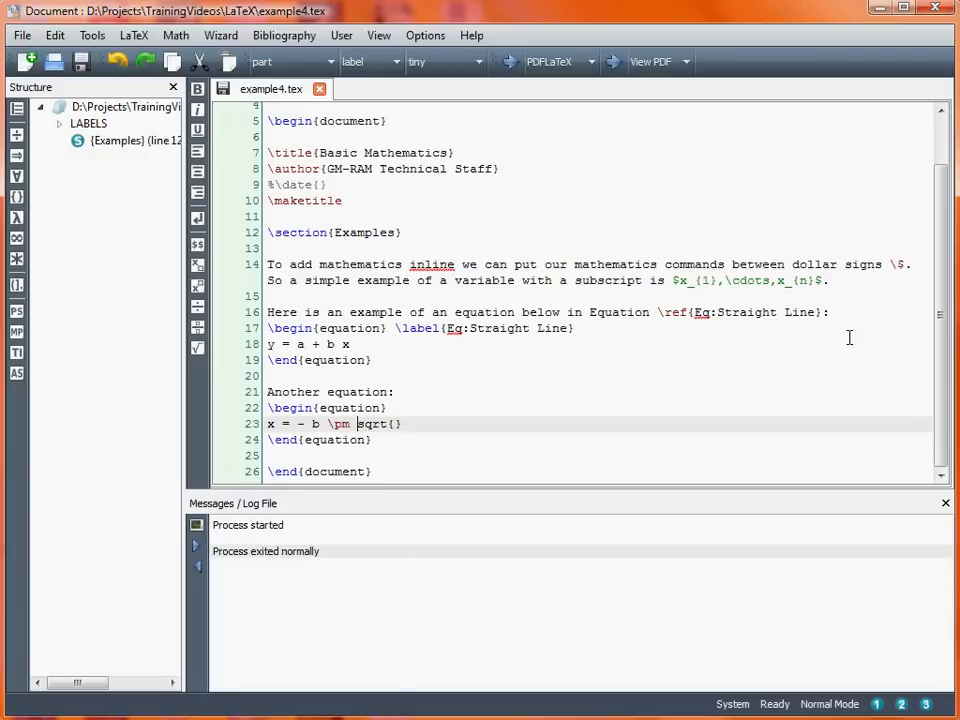
type("b")
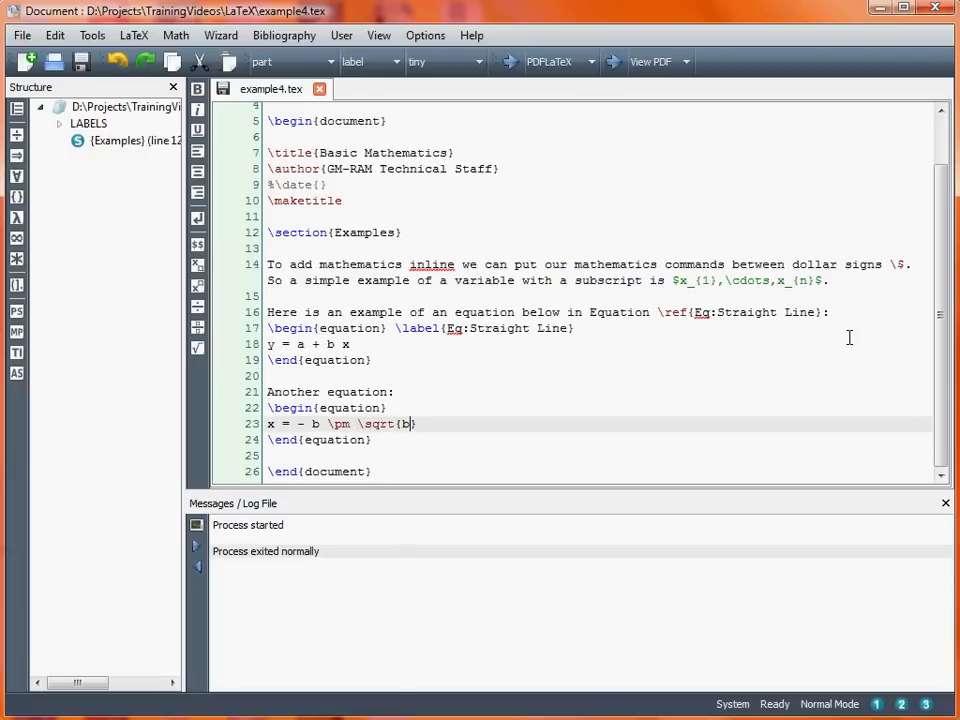
type("^{2} - }")
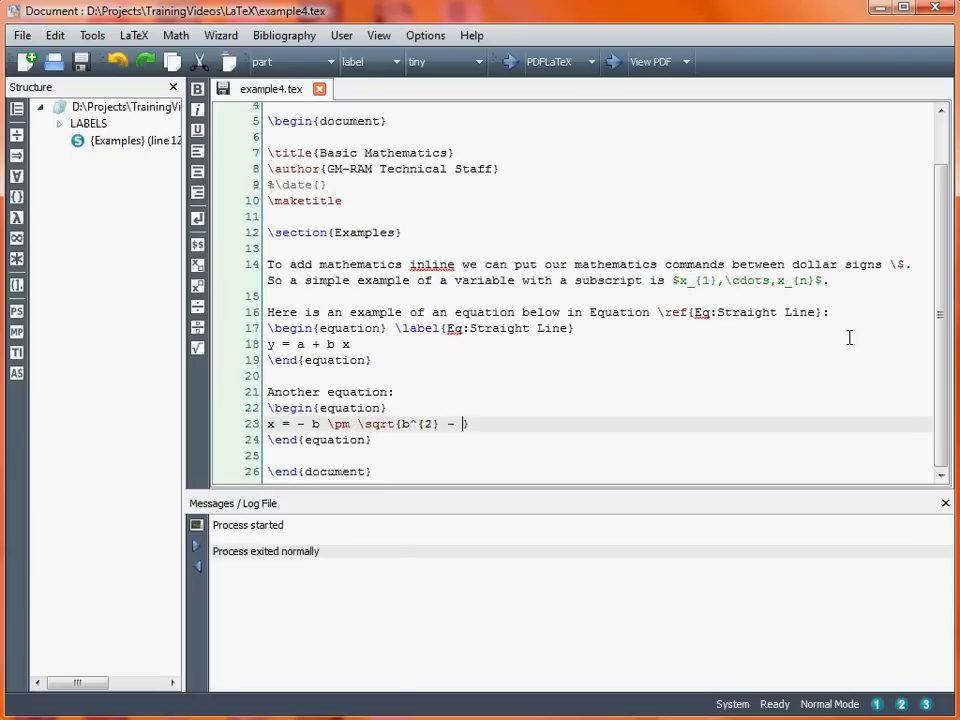
type("4ac}")
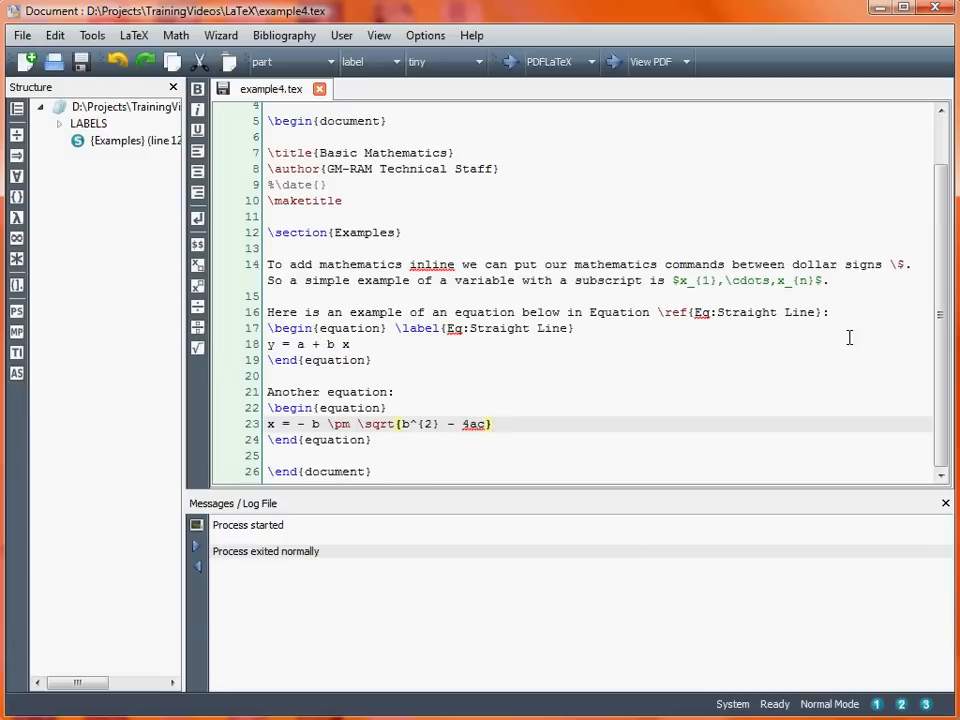
type("\\frac{")
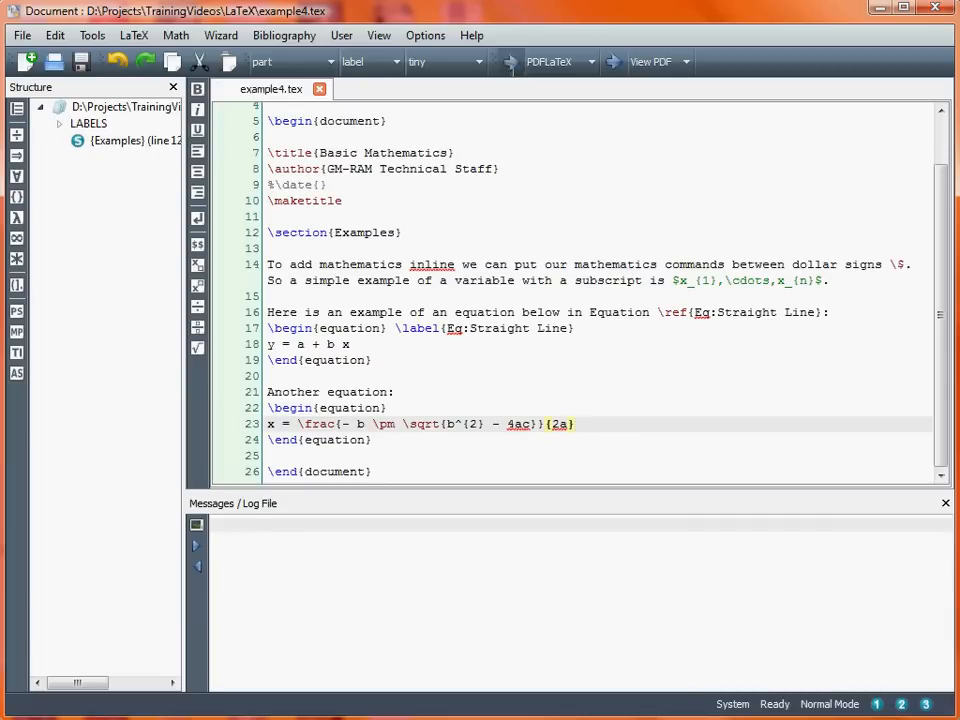
Step: Compile and view the PDF with the quadratic formula typeset as equation (2)
left_click(508, 60)
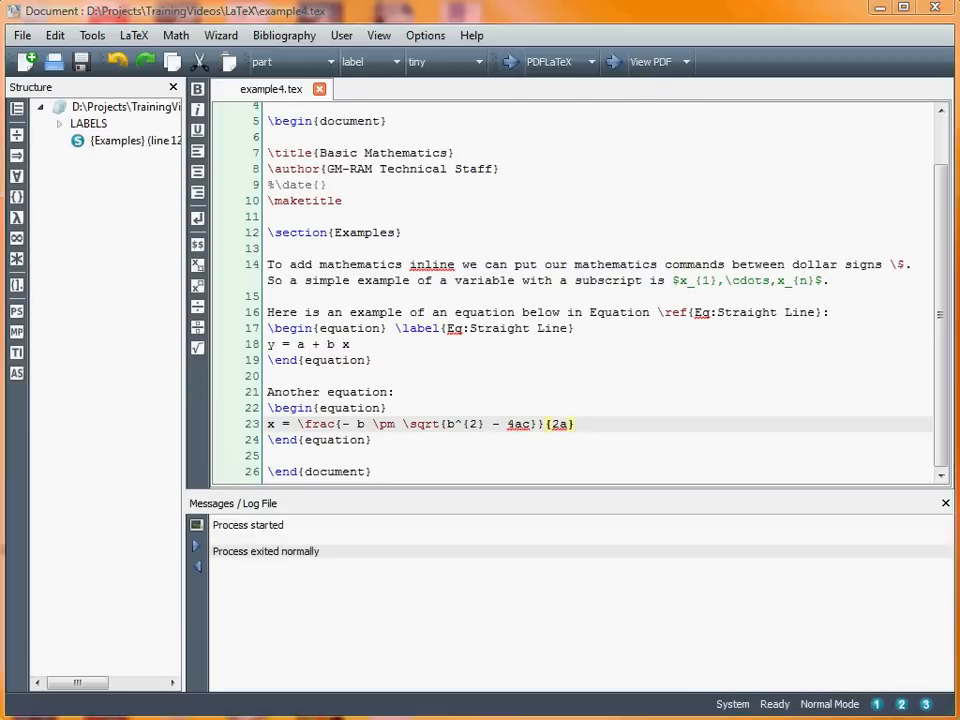
left_click(650, 60)
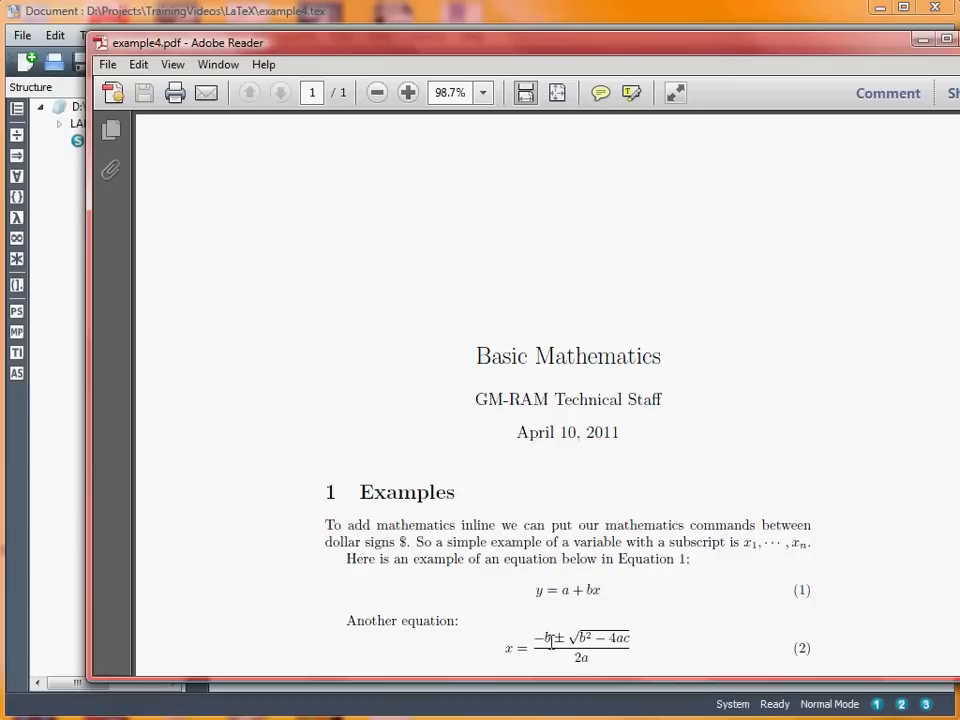
mouse_move(688, 600)
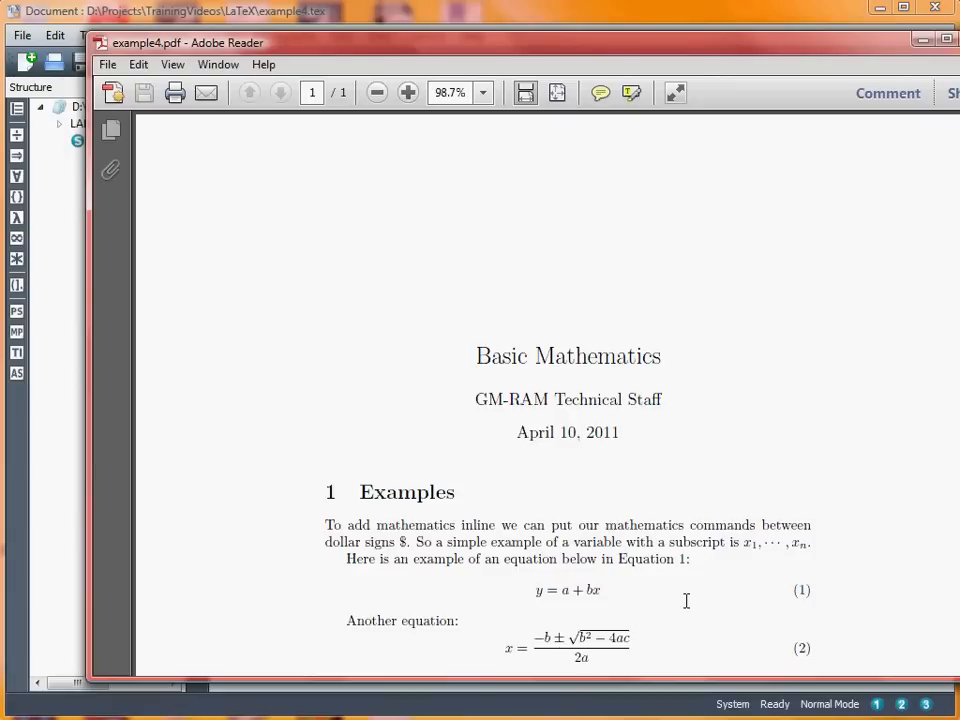
mouse_move(558, 642)
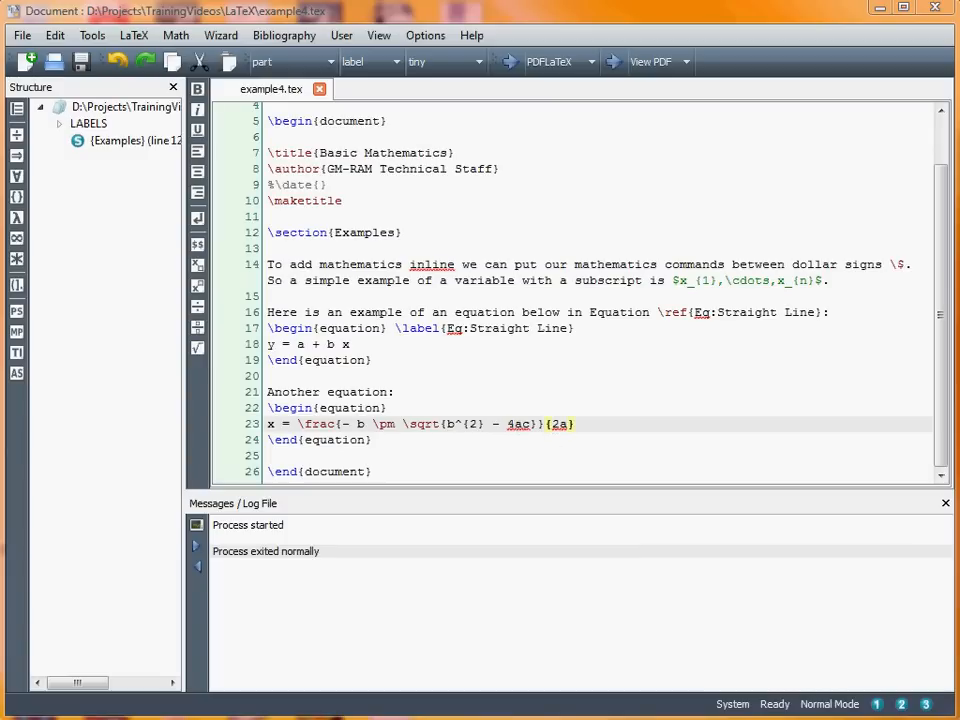
Step: Write 'Working with angles: \sin (\theta).' using the \sin autocomplete
left_click(652, 62)
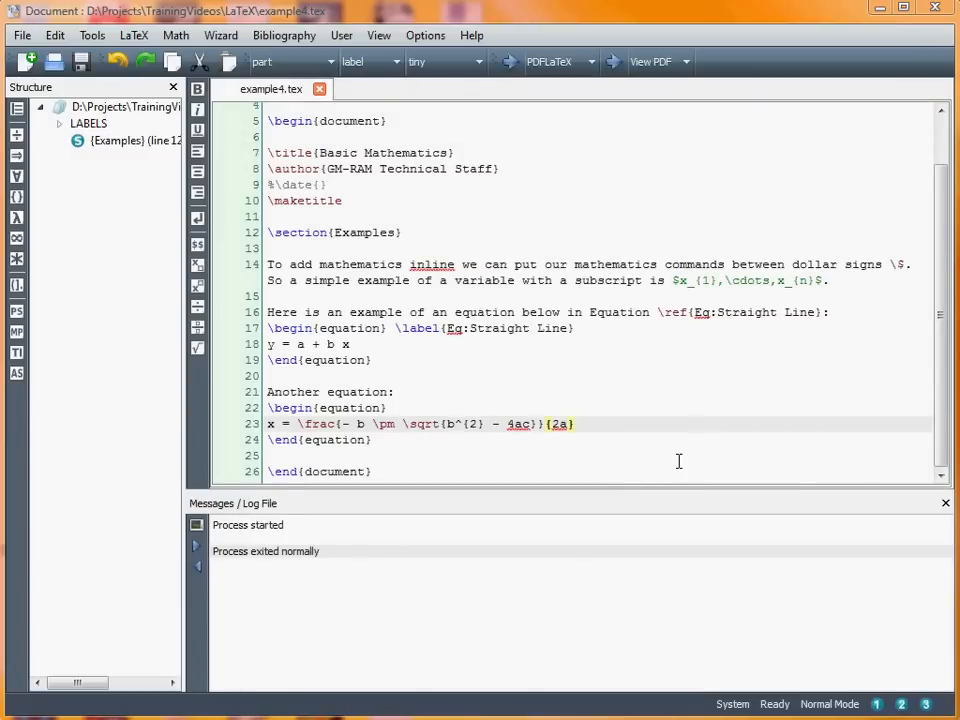
scroll("down", 3)
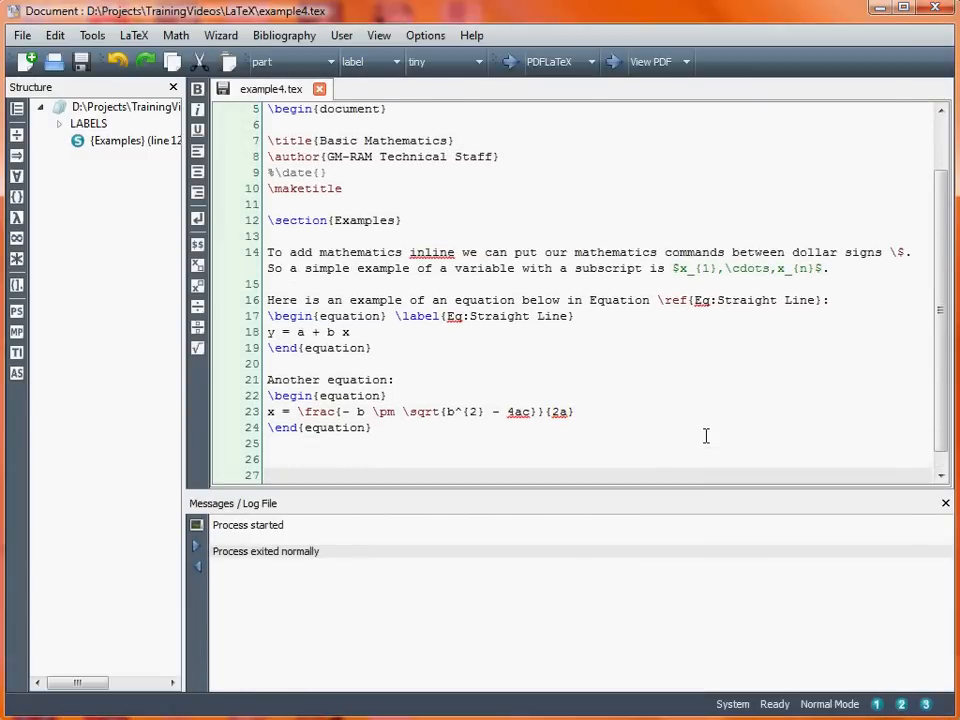
scroll("down", 3)
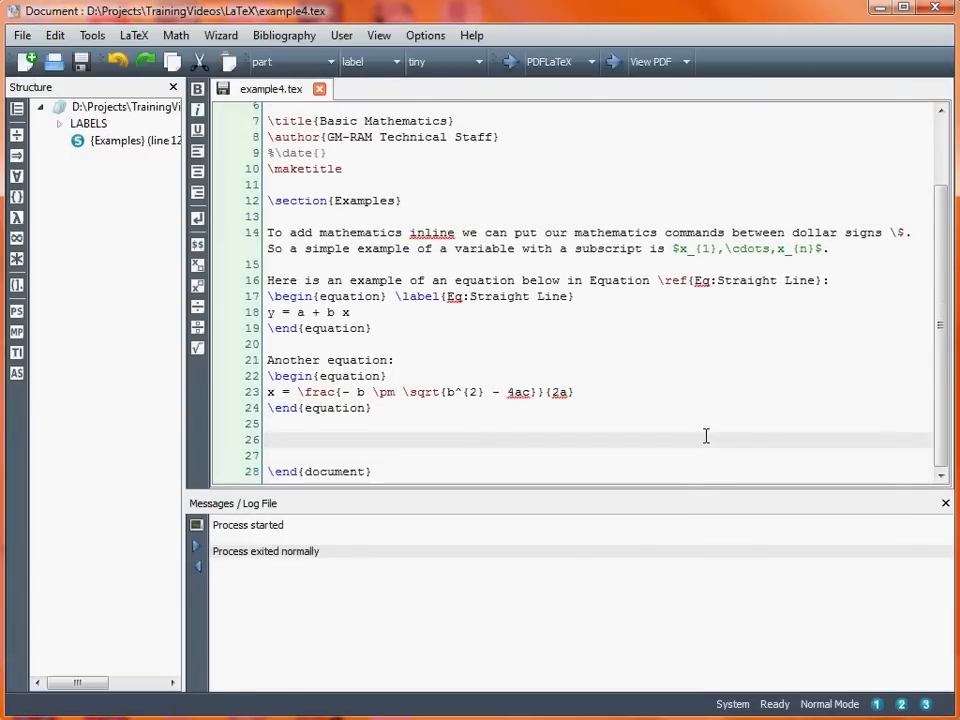
type("Working with")
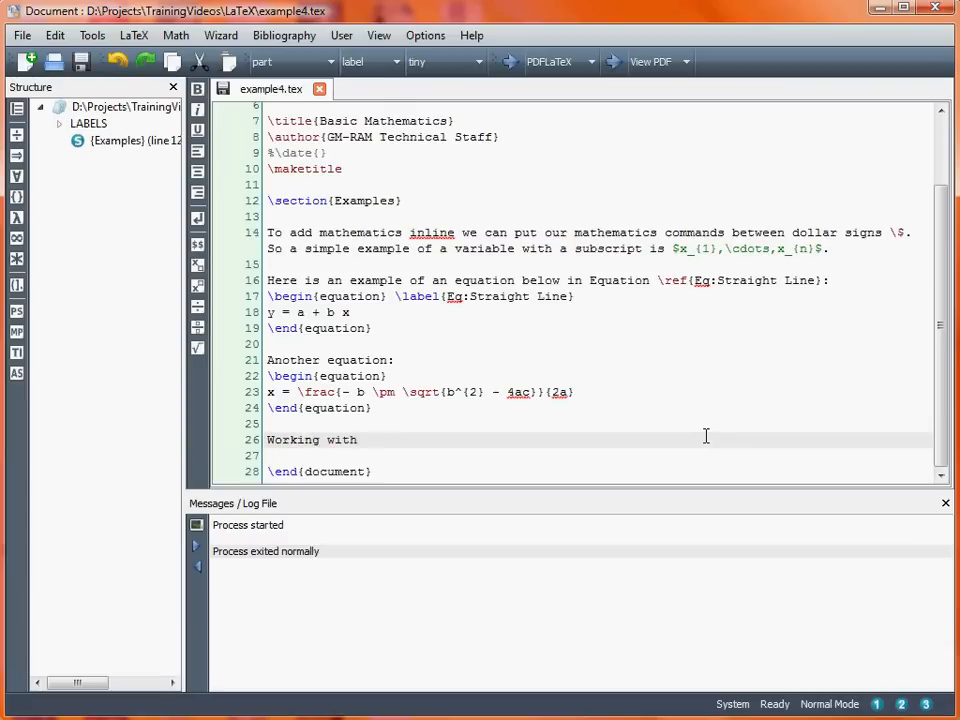
type("angles: \\sin")
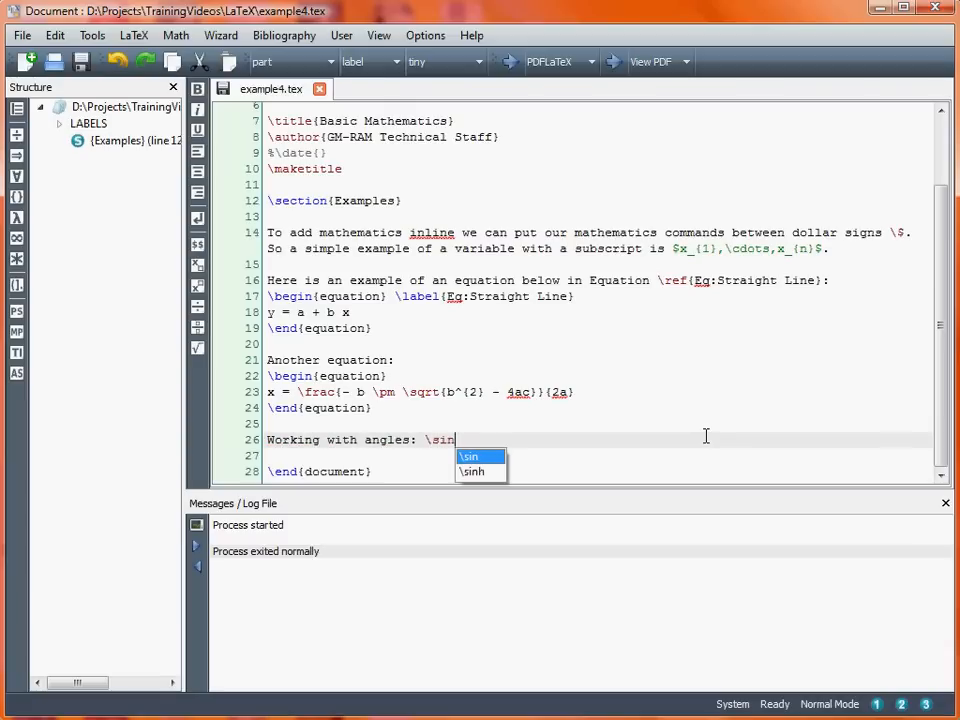
left_click(468, 456)
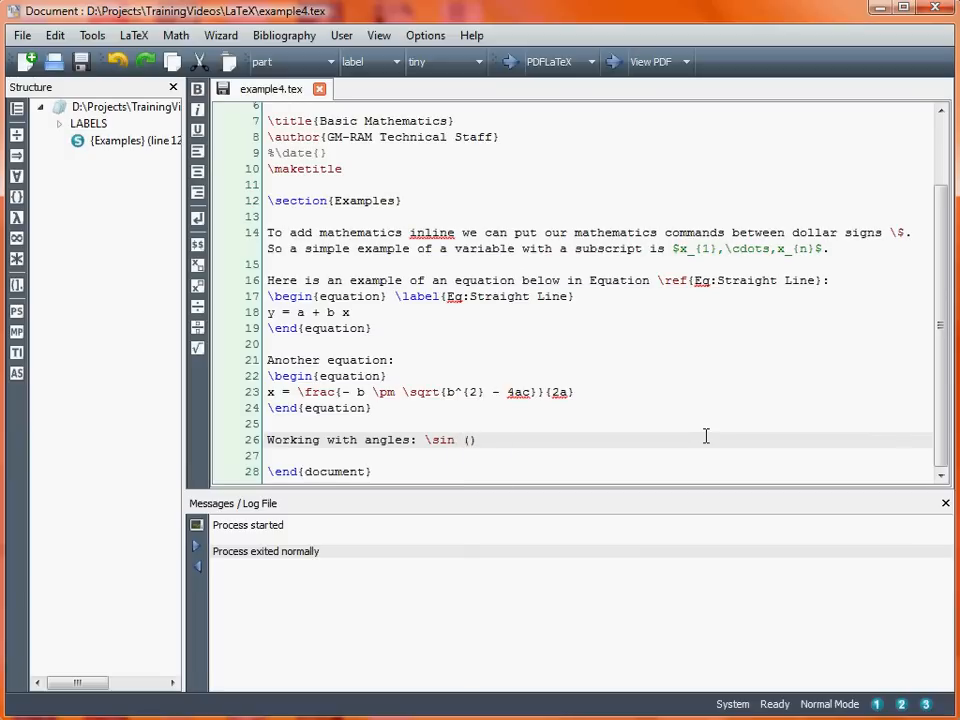
type("\\theta")
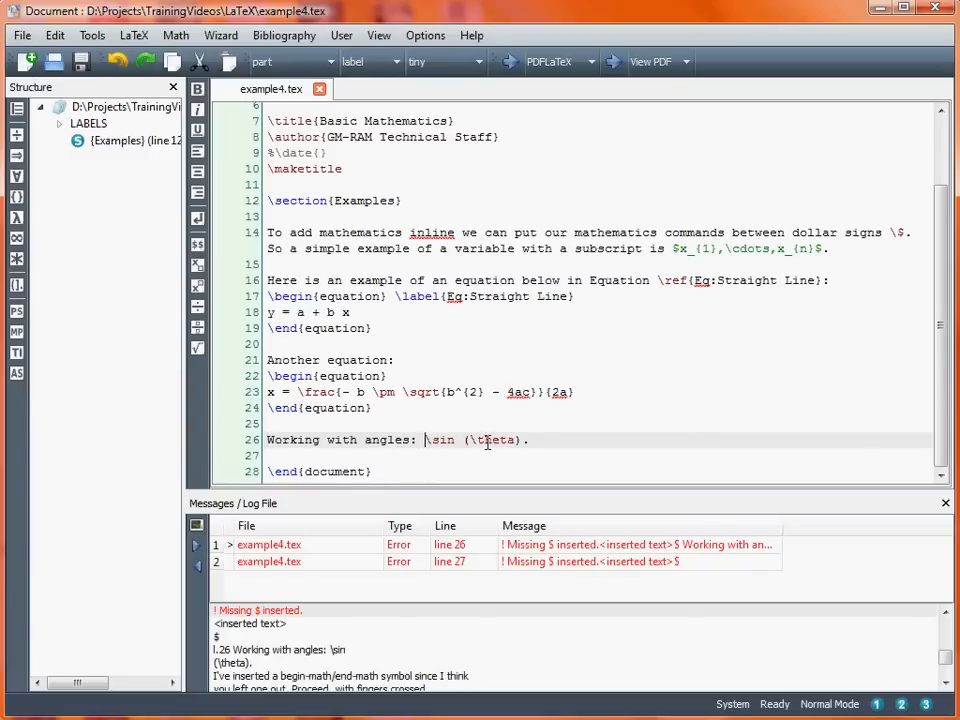
Step: Wrap \sin (\theta) in dollar signs after the missing-$ error and recompile
type("$")
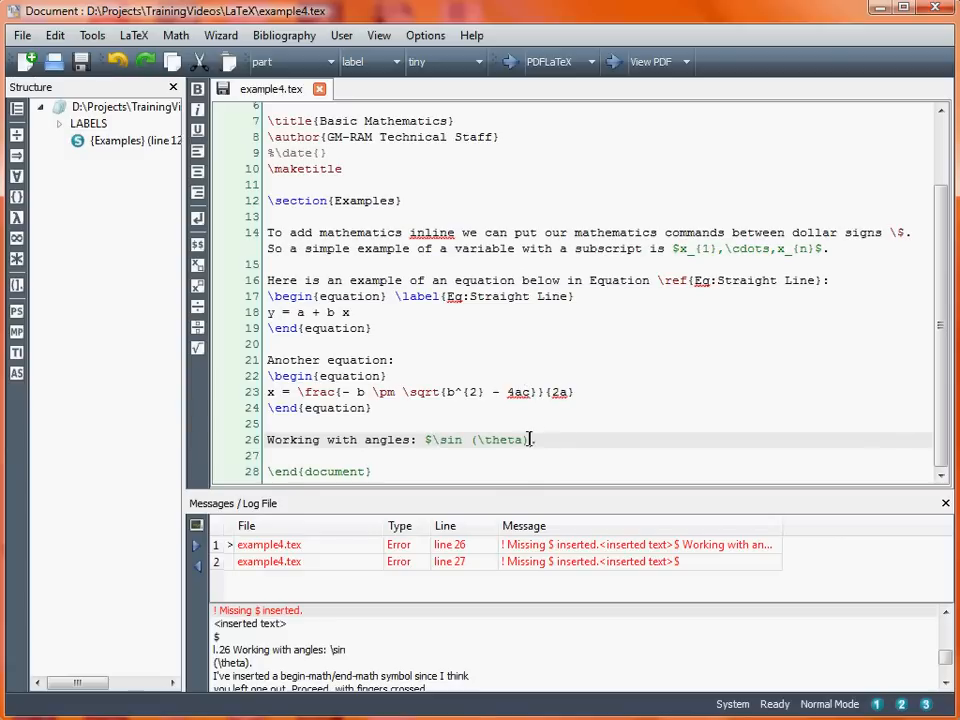
type("$")
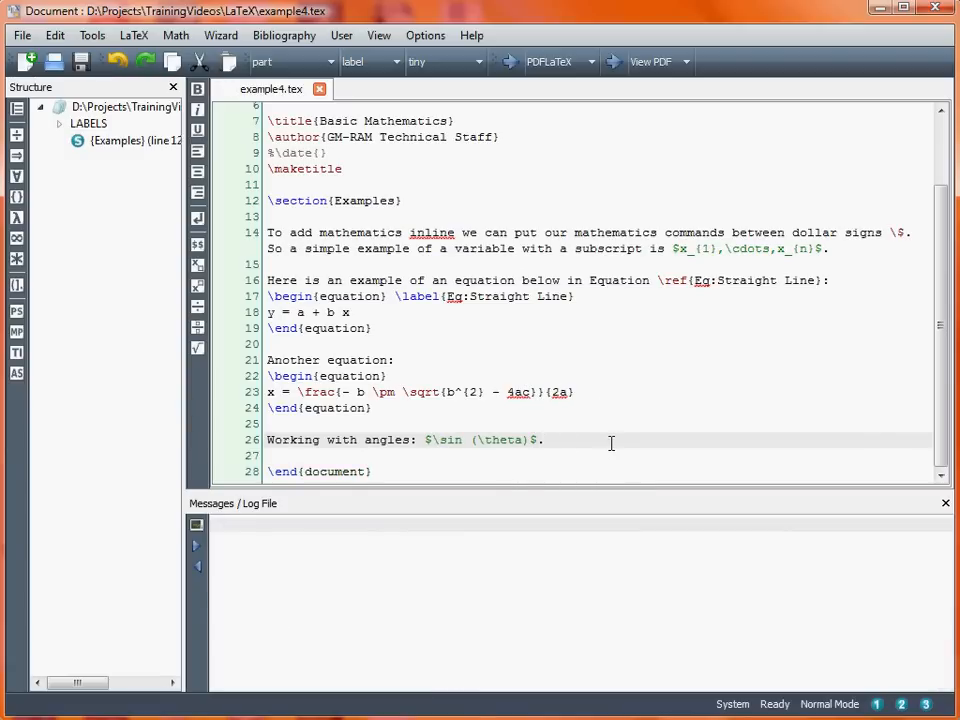
left_click(508, 60)
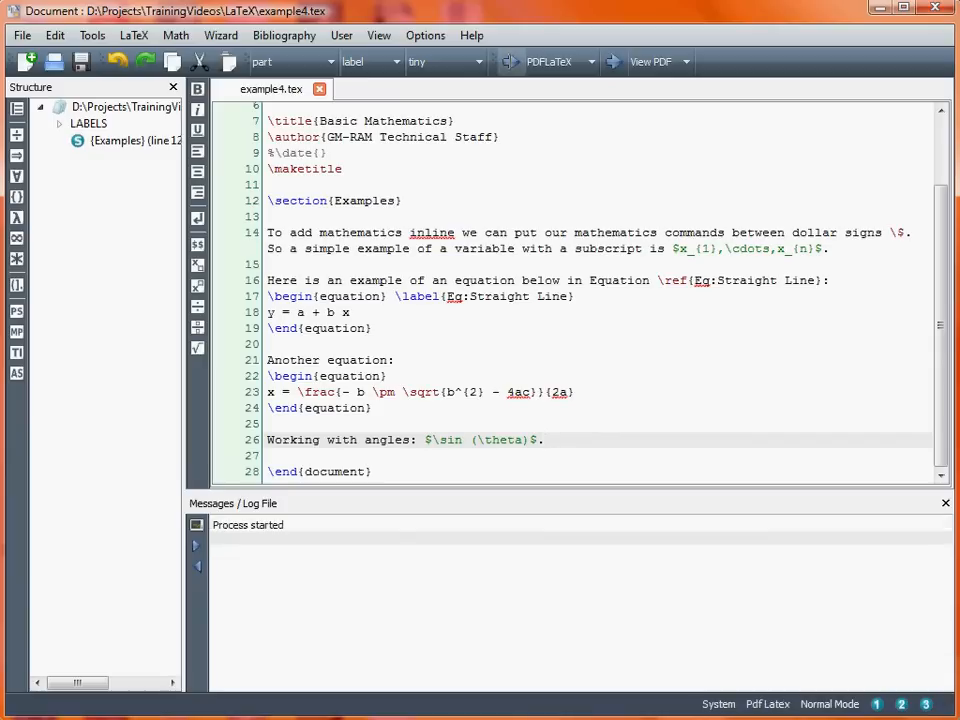